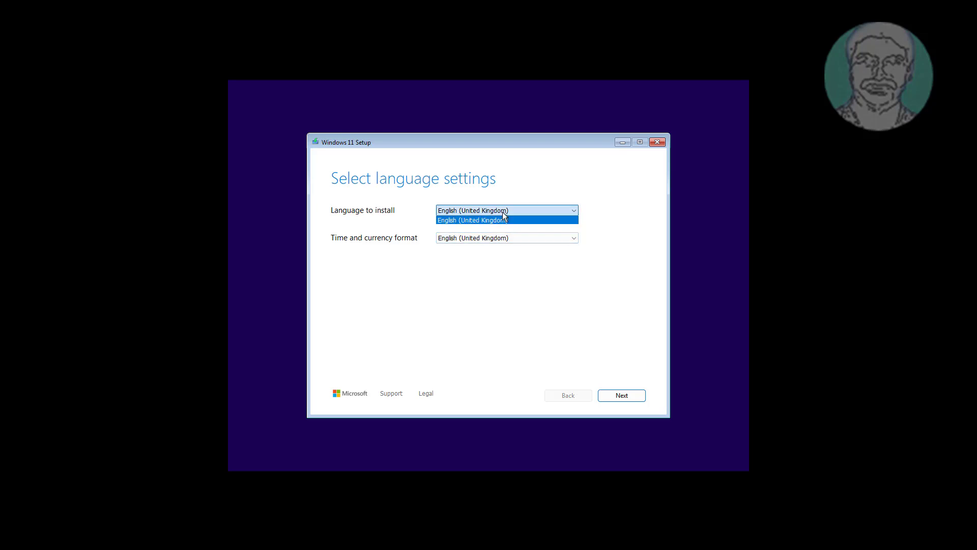
- Choose English (United States) format, continue to Repair your computer and pick the United Kingdom keyboard layout
left_click(506, 237)
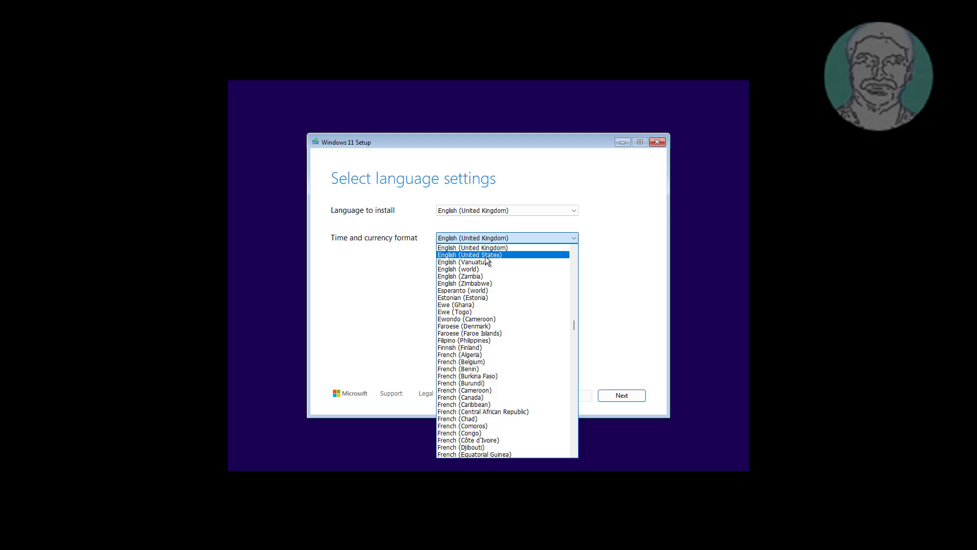
left_click(471, 254)
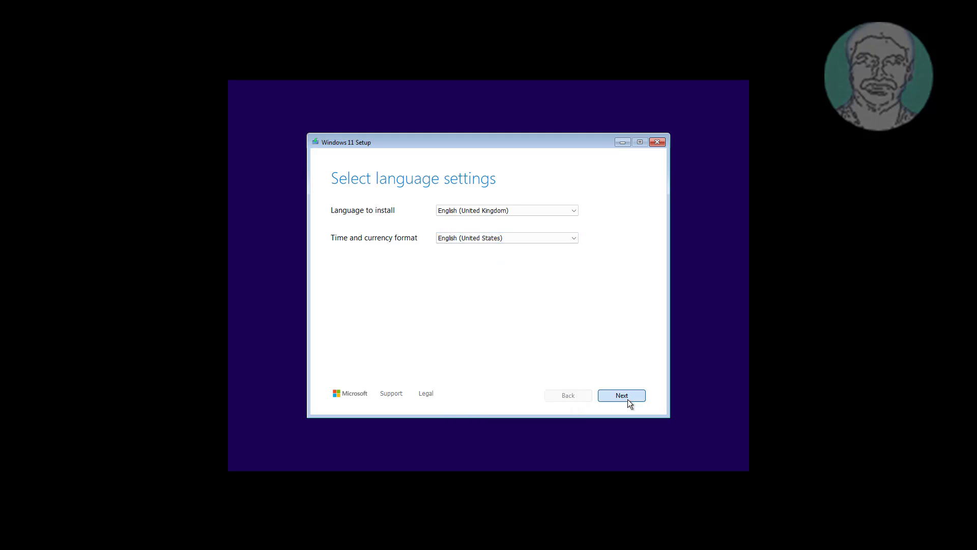
left_click(621, 395)
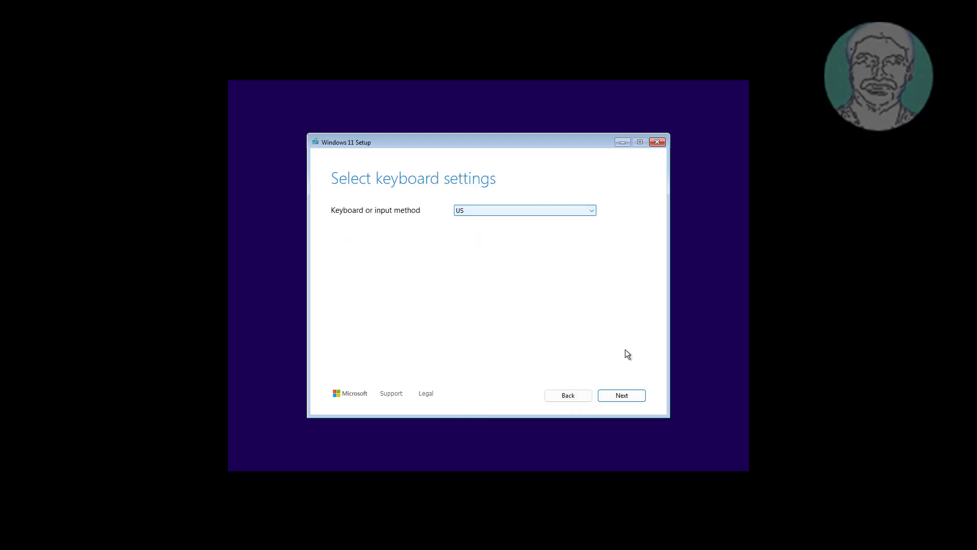
left_click(621, 395)
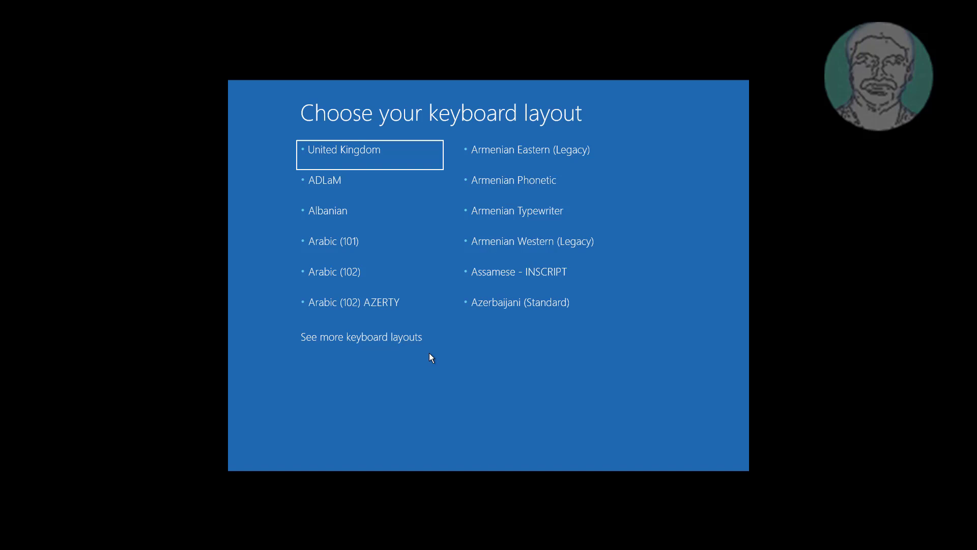
left_click(361, 337)
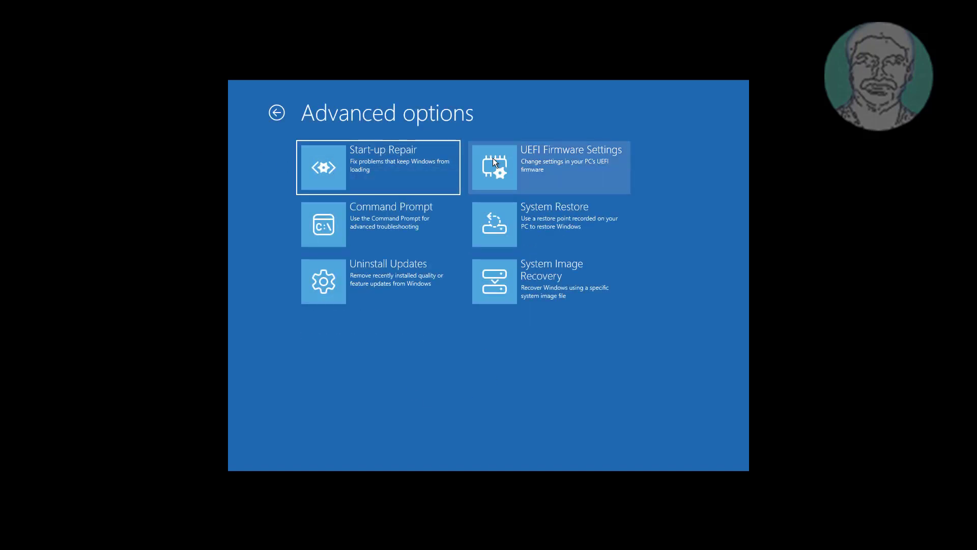
- Launch Command Prompt, run diskpart, select disk 0 and list its partitions
left_click(391, 224)
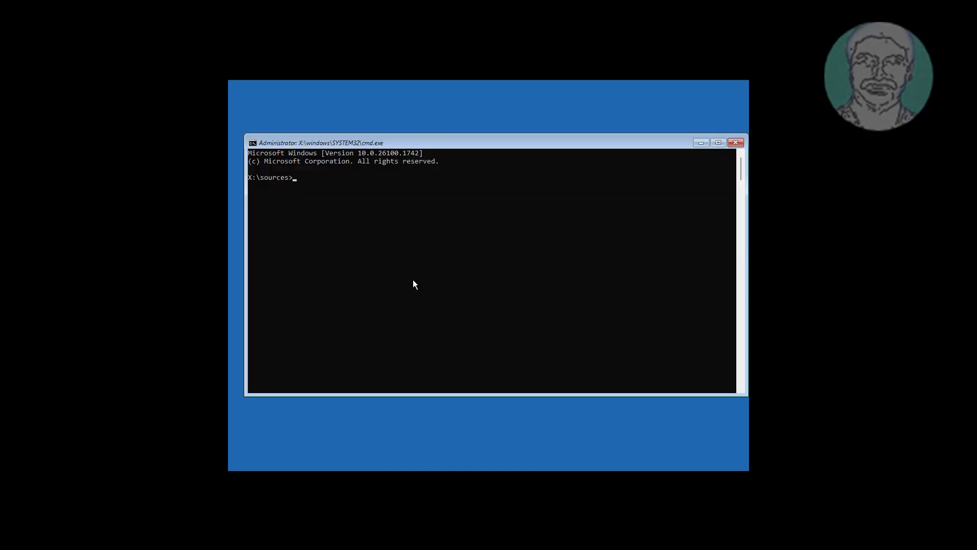
left_click(718, 143)
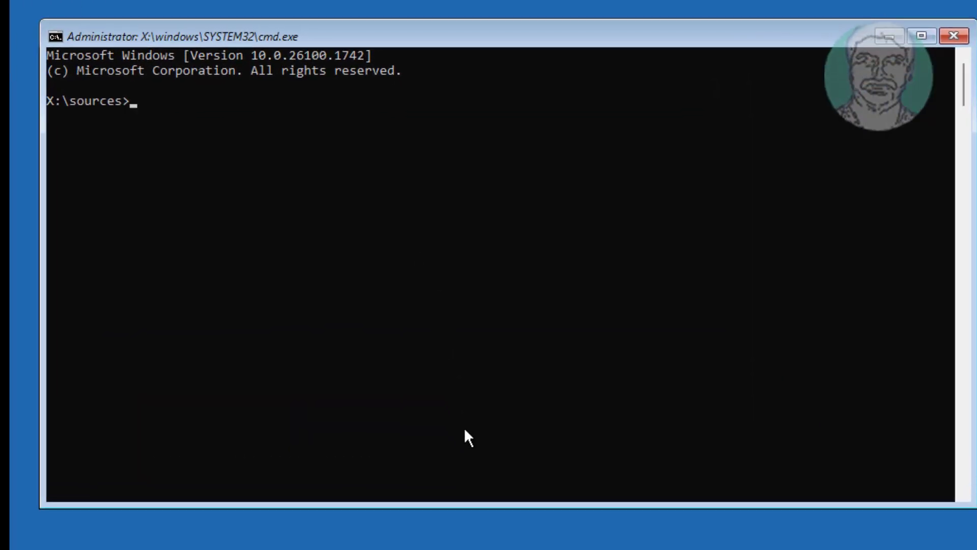
type("diskpar")
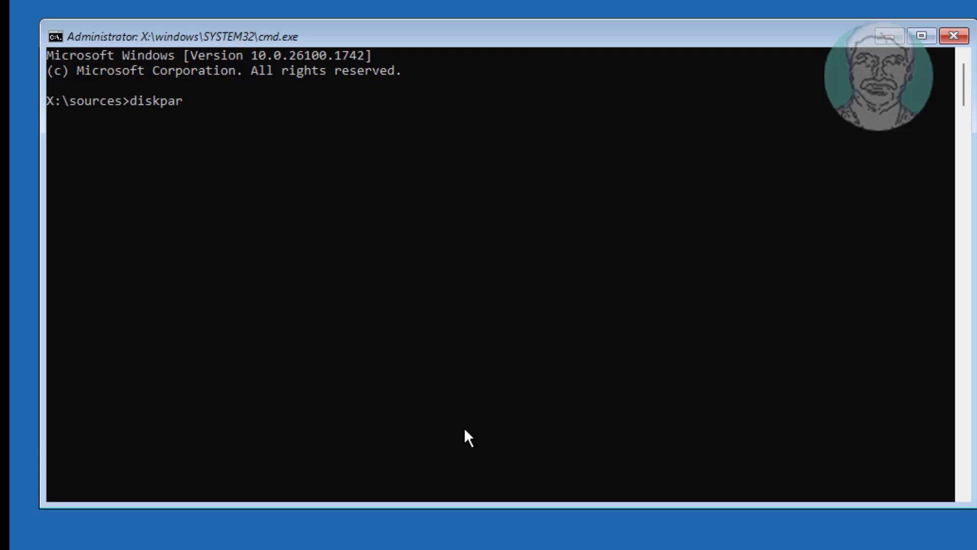
key("Return")
type("list disk")
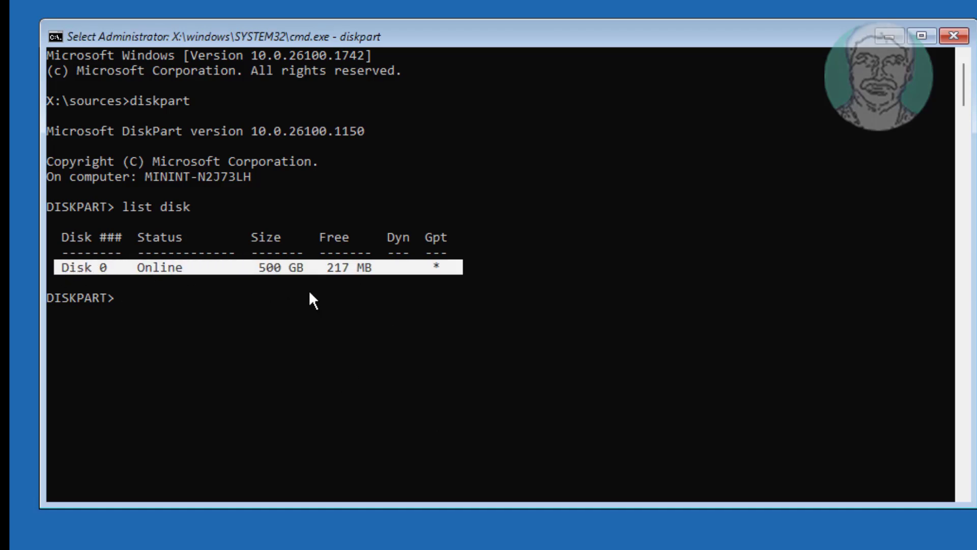
type("sel disk")
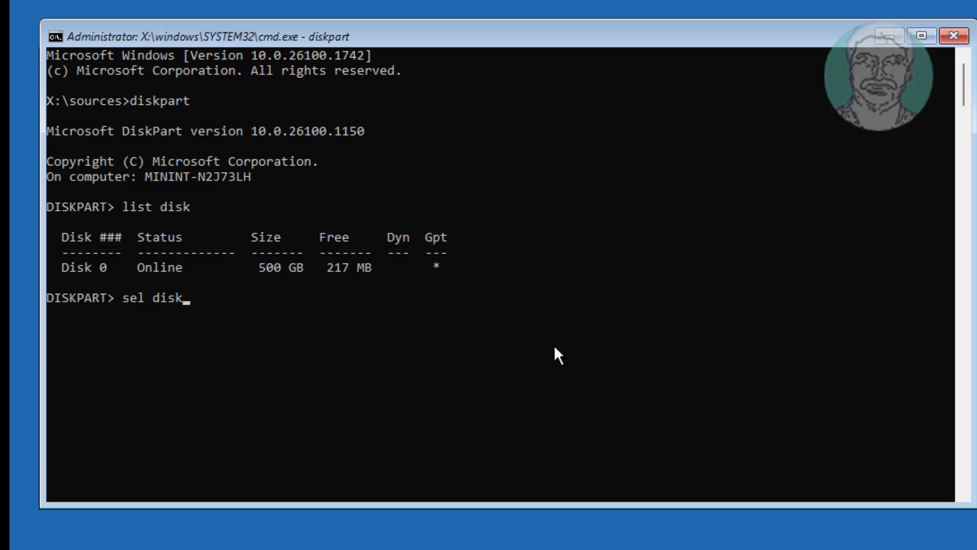
type("0")
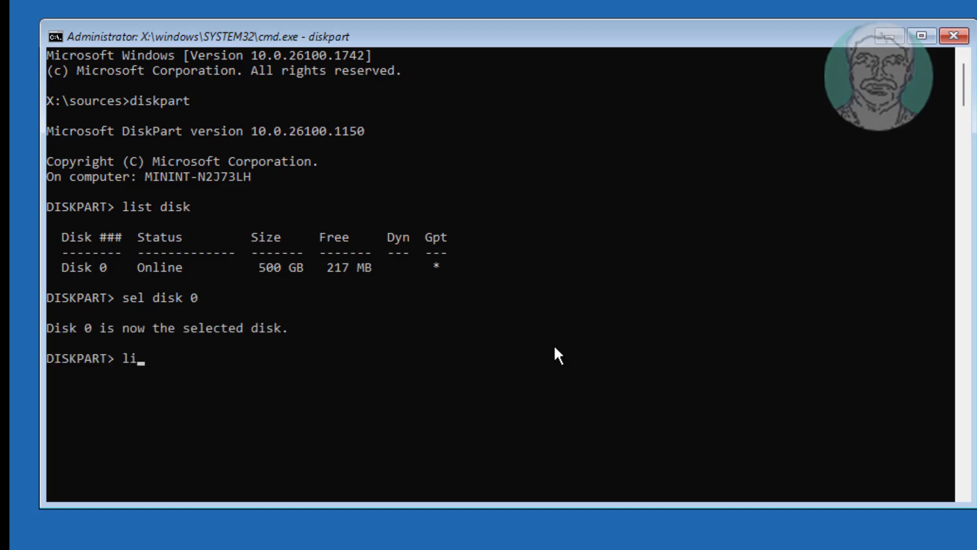
key("Return")
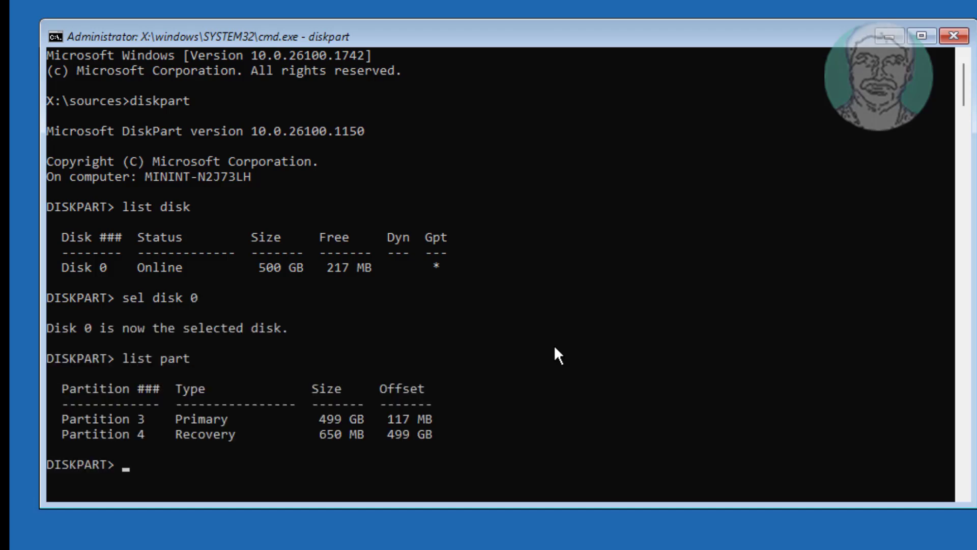
mouse_move(198, 443)
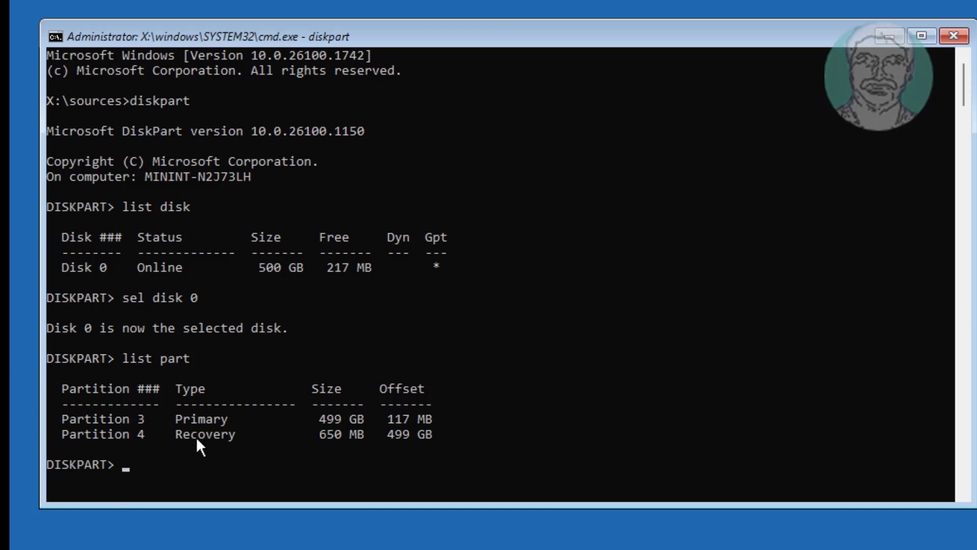
mouse_move(243, 453)
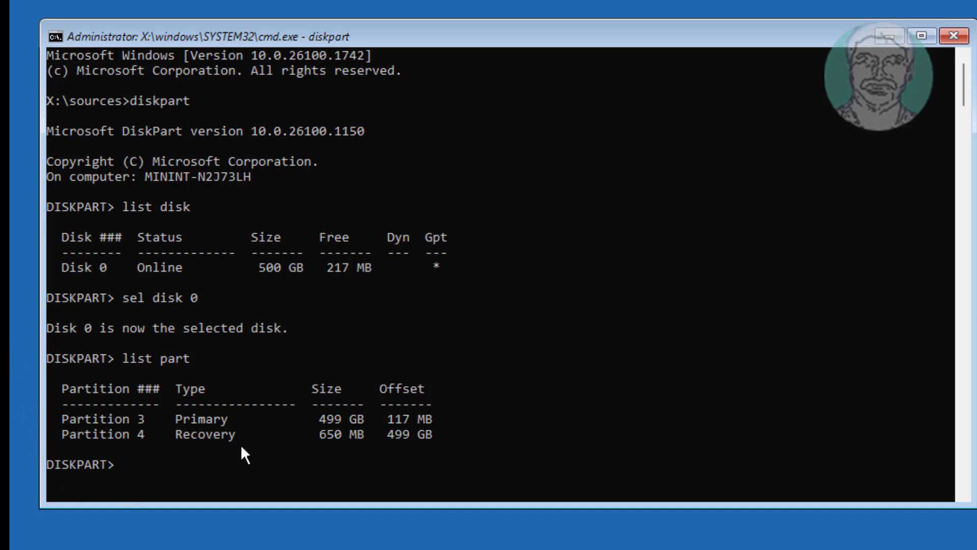
mouse_move(502, 435)
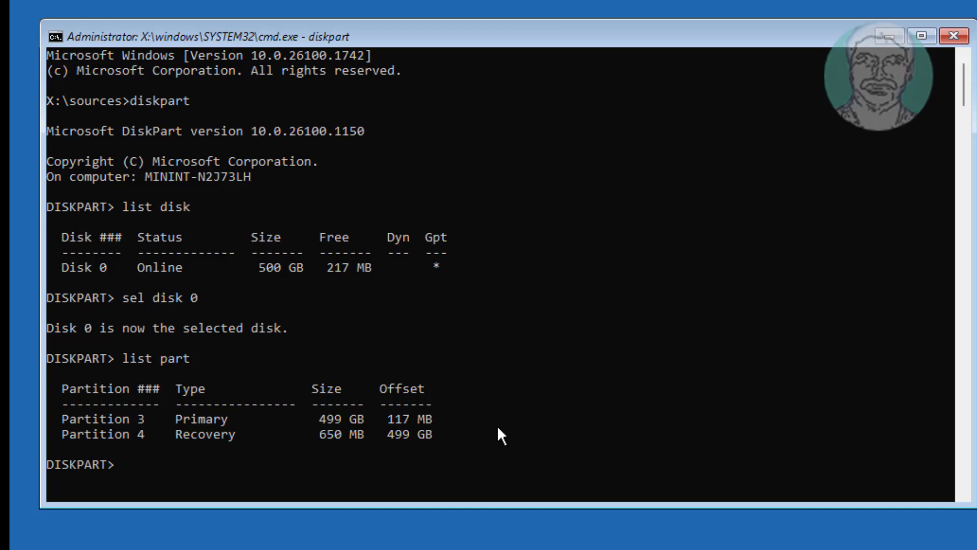
- Select partition 3 and run shrink desired=100 minimum=100 to free 100 MB
type("select part 3")
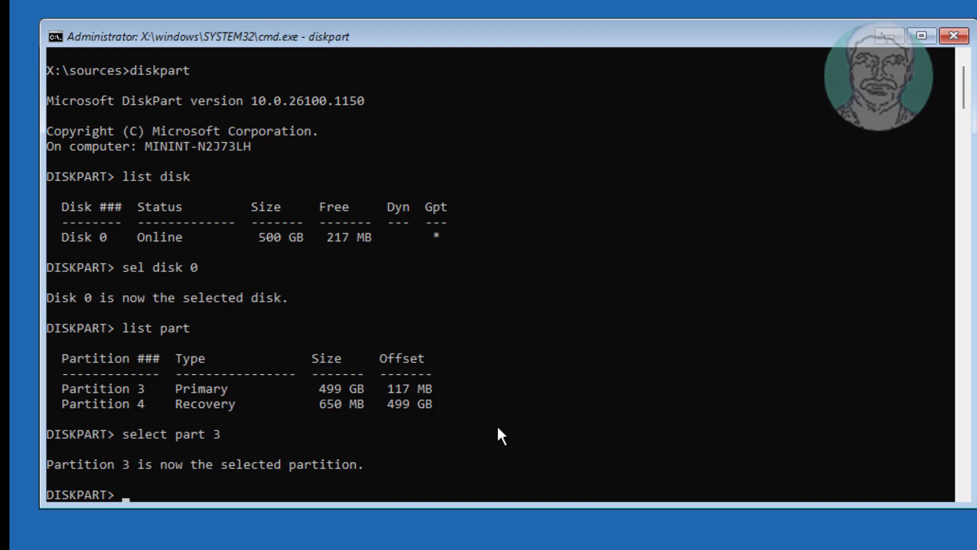
mouse_move(491, 443)
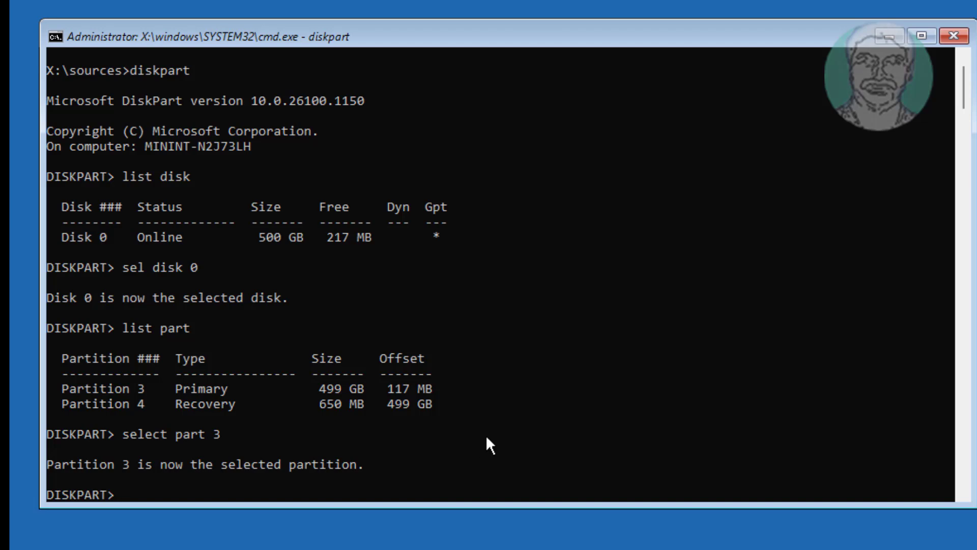
type("shrink")
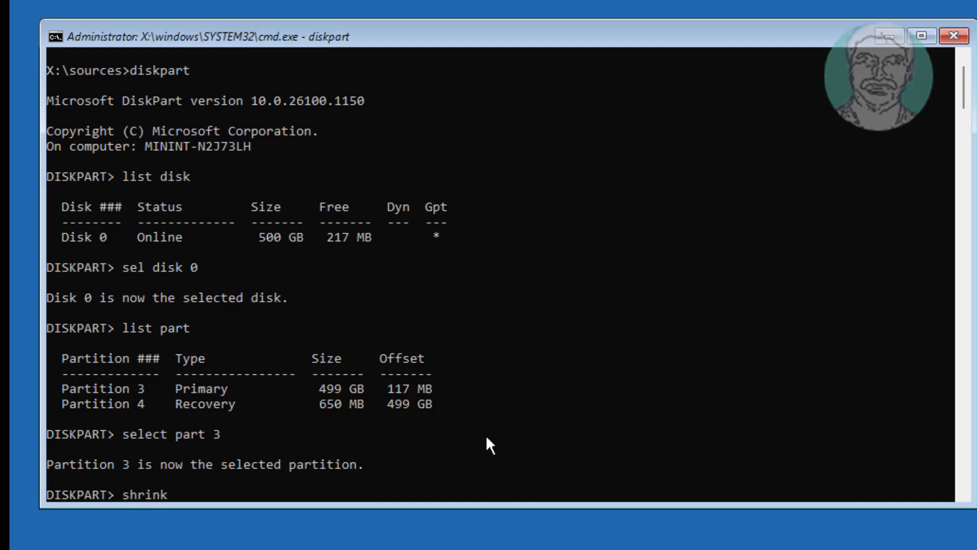
type("de")
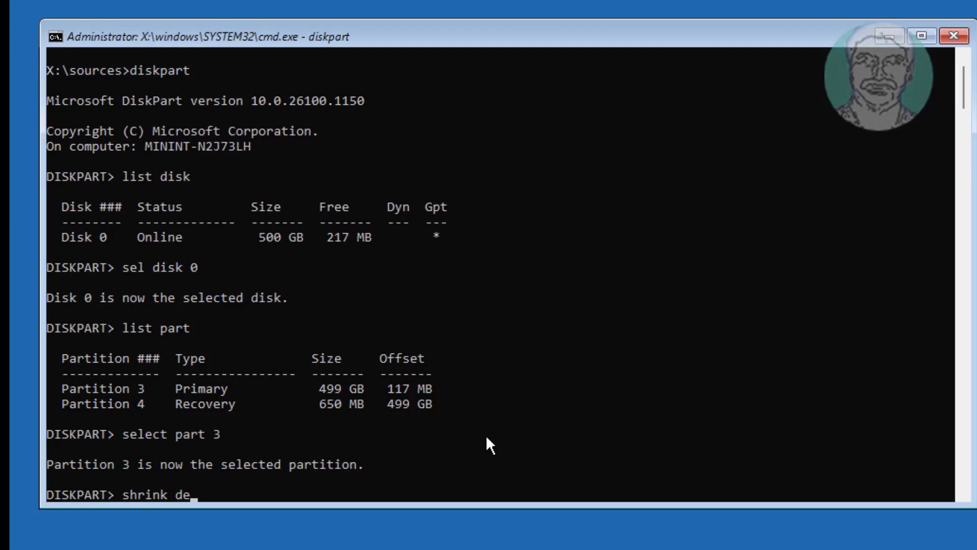
type("sired")
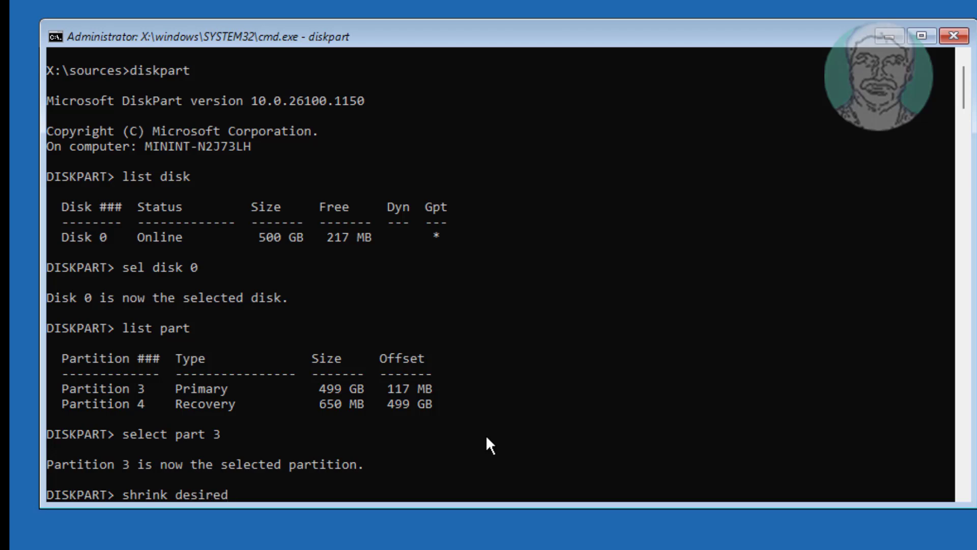
type("=100")
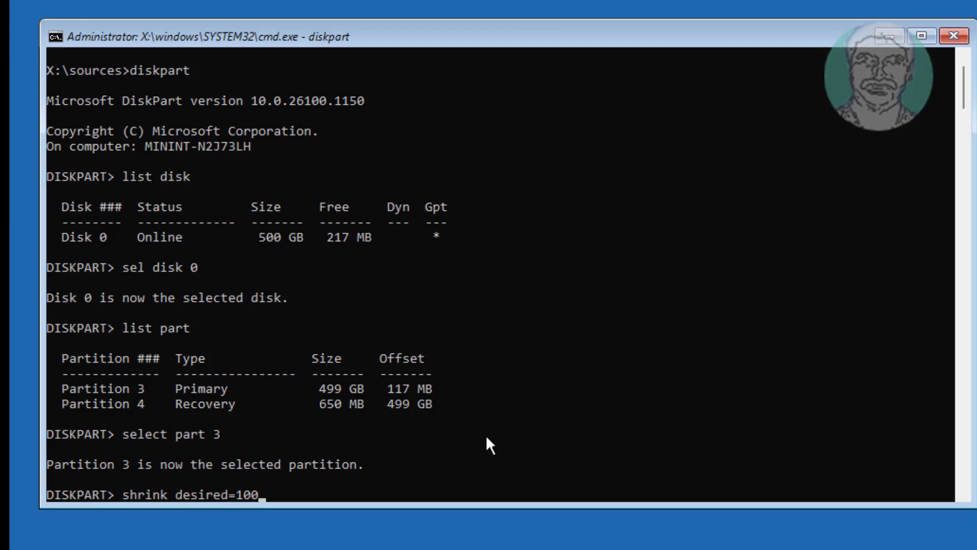
type("minim")
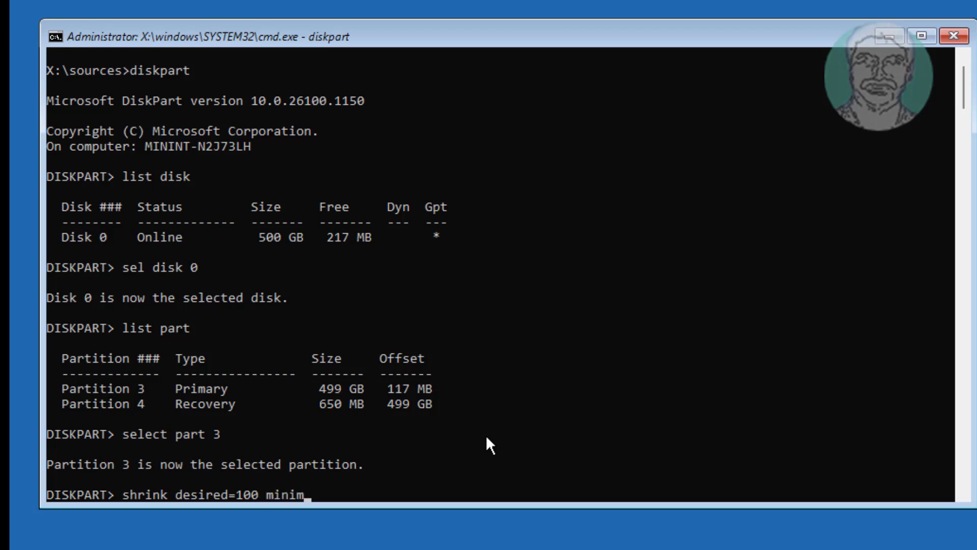
type("um")
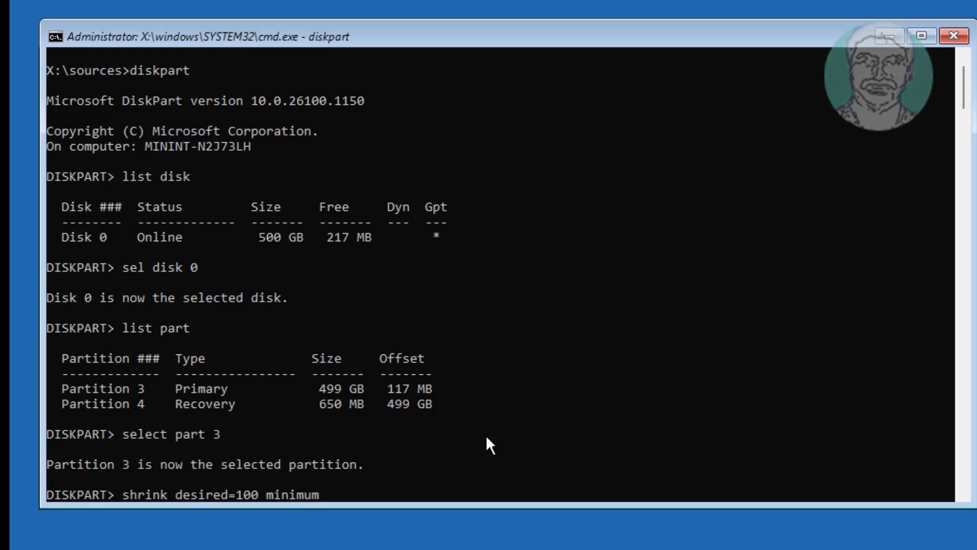
type("=100")
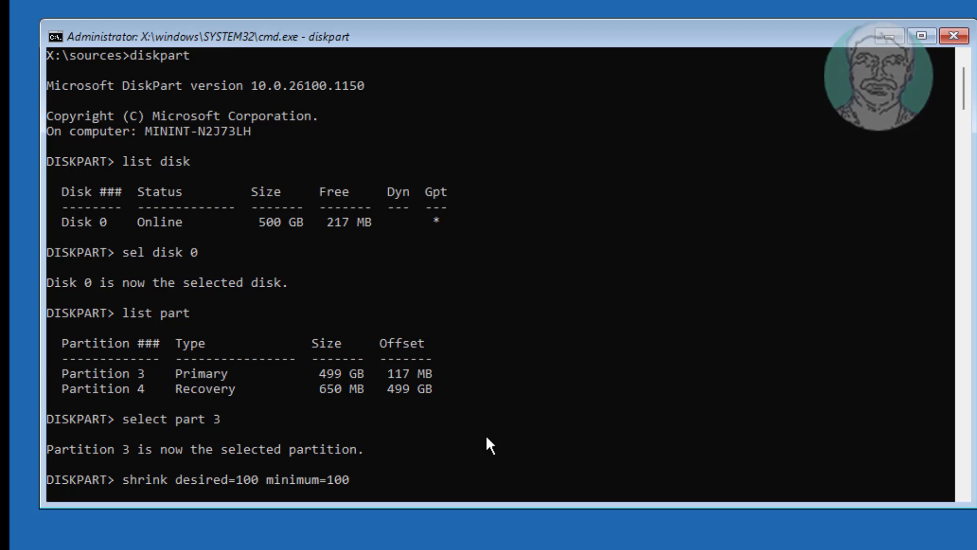
key("Return")
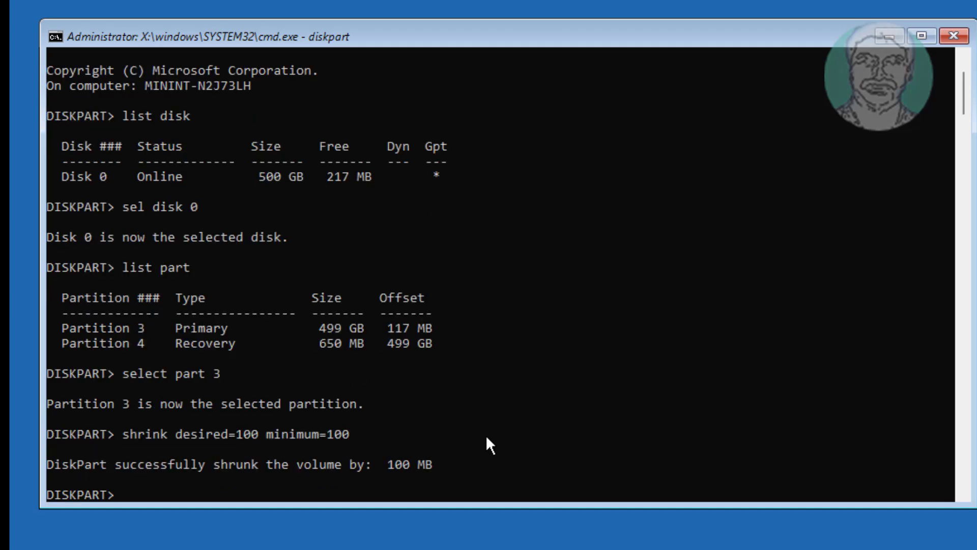
- Run create part efi size=100 and list partitions to confirm the new 100 MB EFI partition
type("list part")
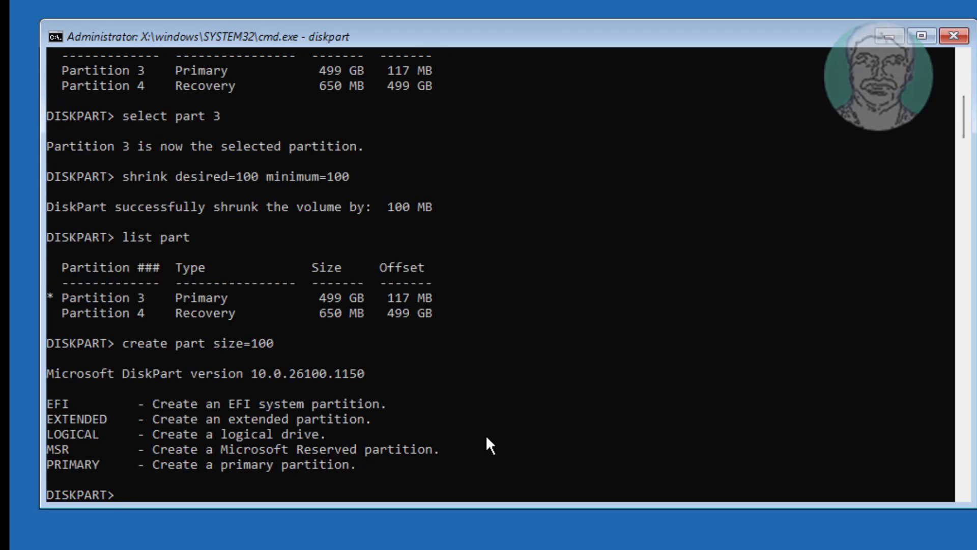
type("create part")
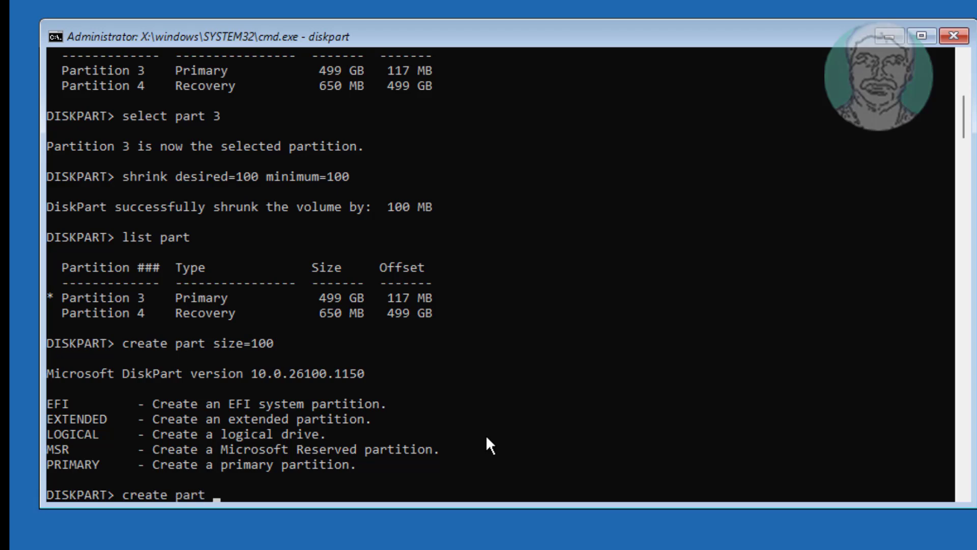
type("efi")
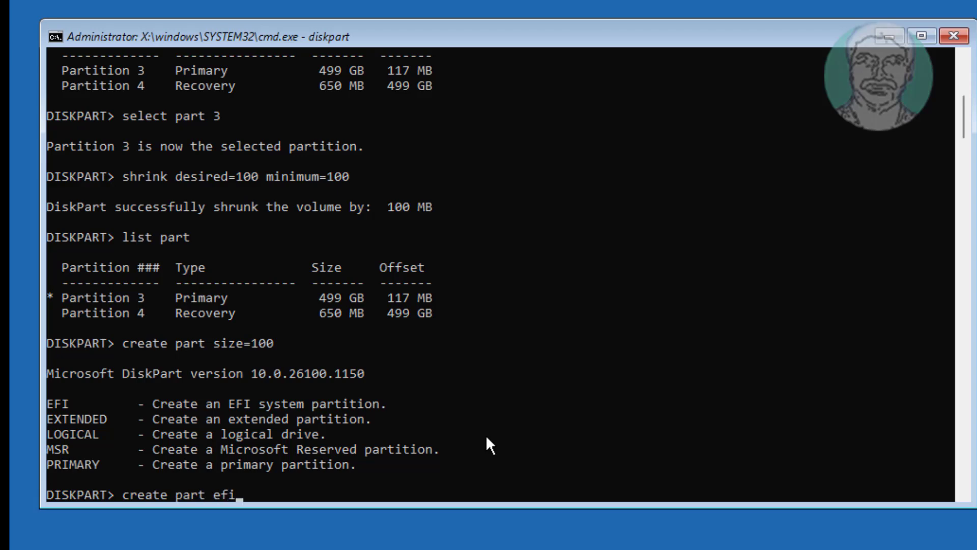
type("si")
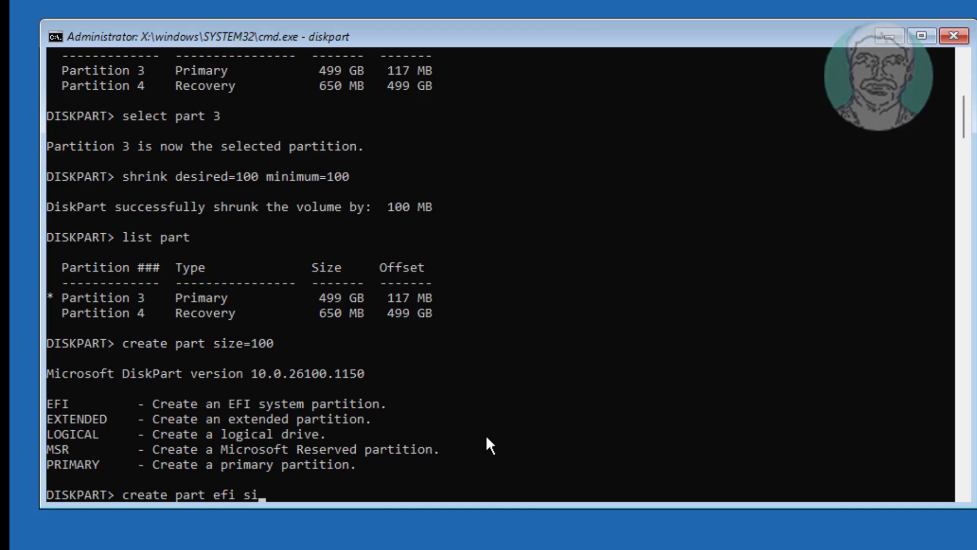
type("ze=100")
type("list")
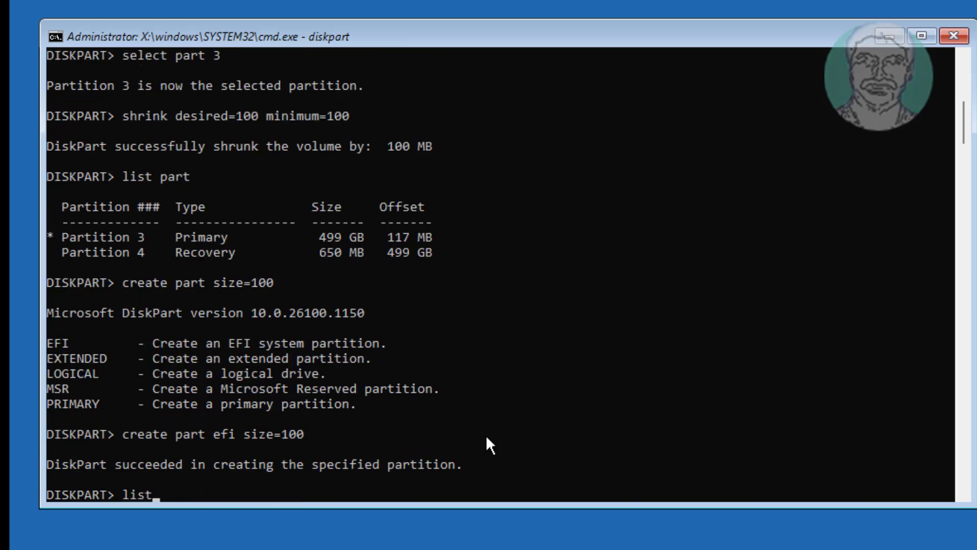
type(" part")
key("Return")
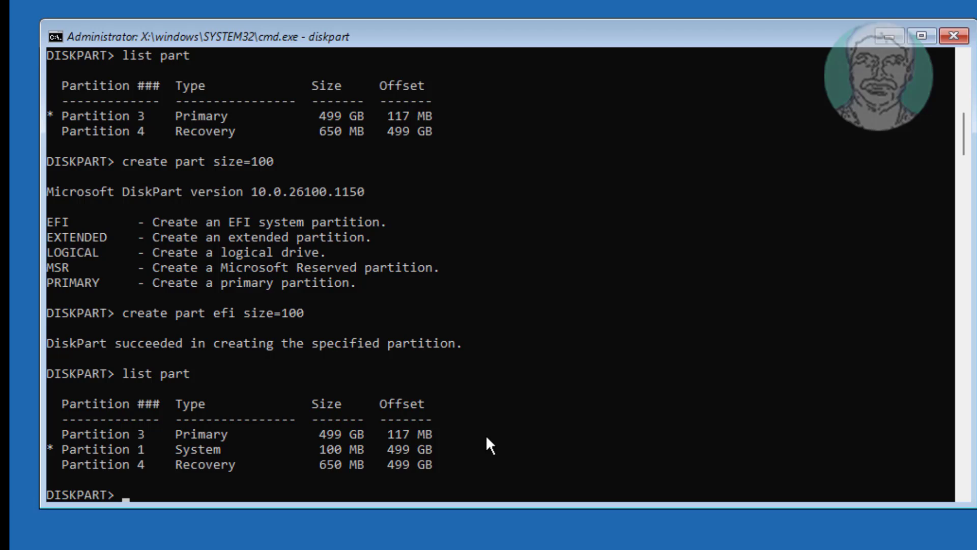
- Run format quick fs=fat32 label="System" on the new EFI partition
type("format")
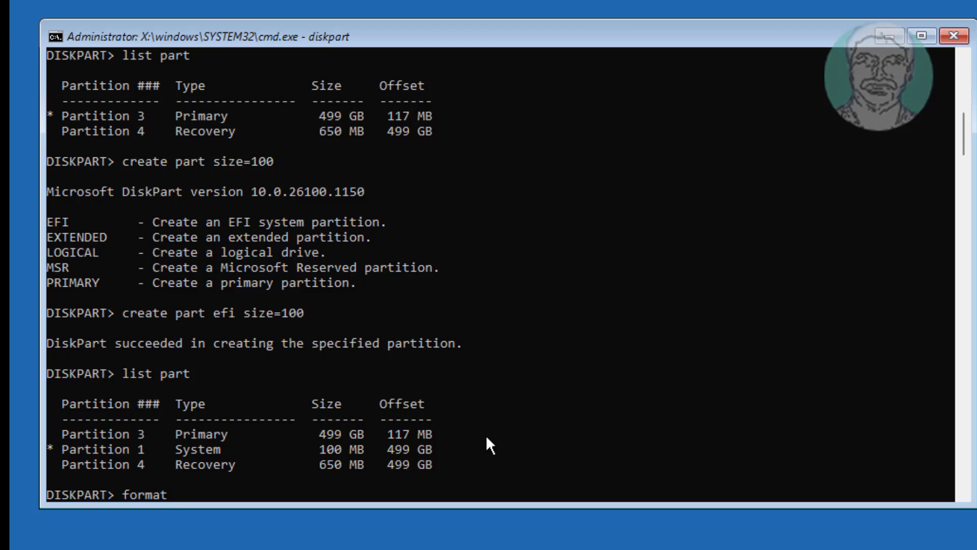
type("q")
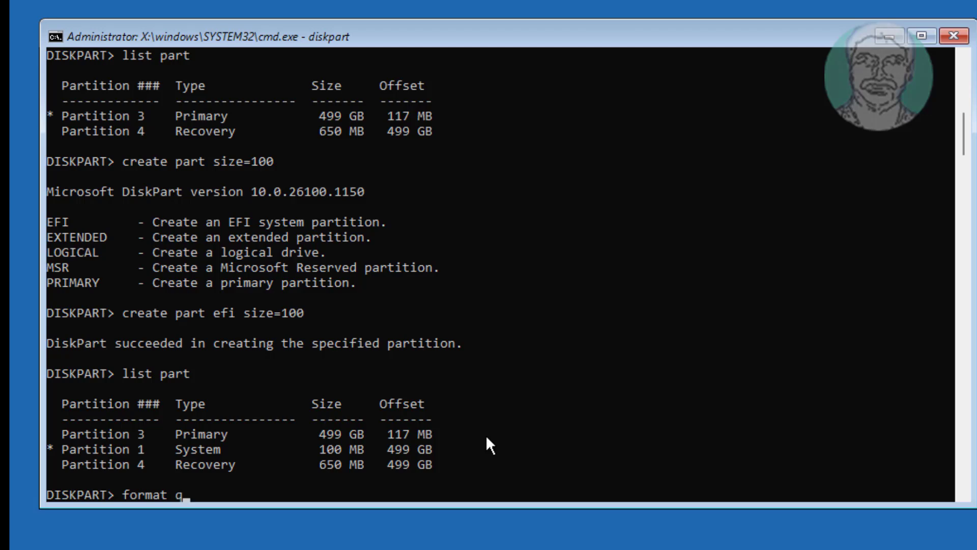
type("uick fs")
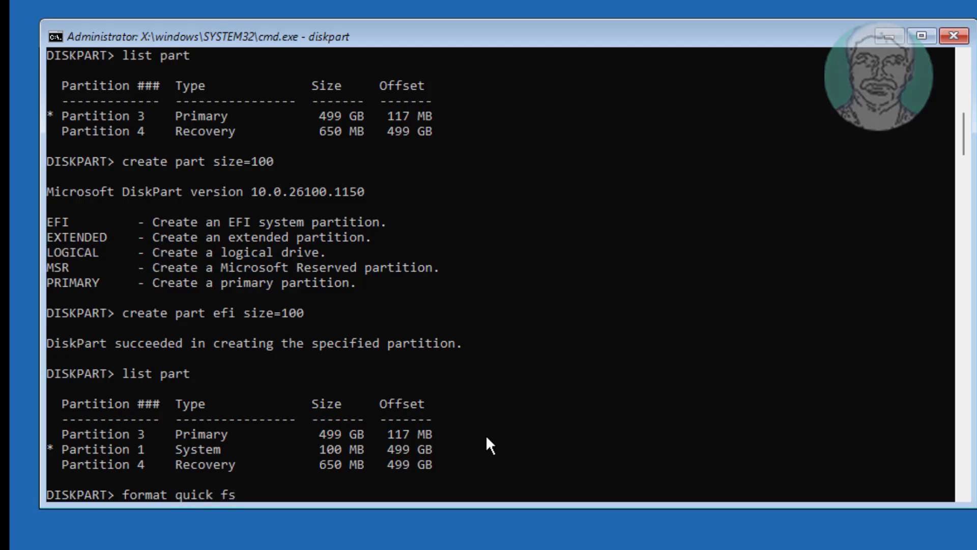
type("=fat")
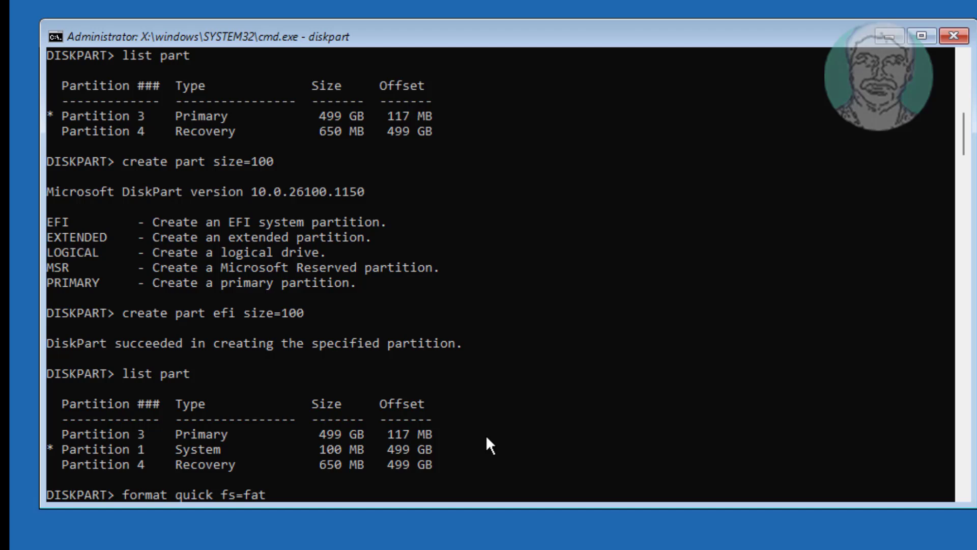
type("32")
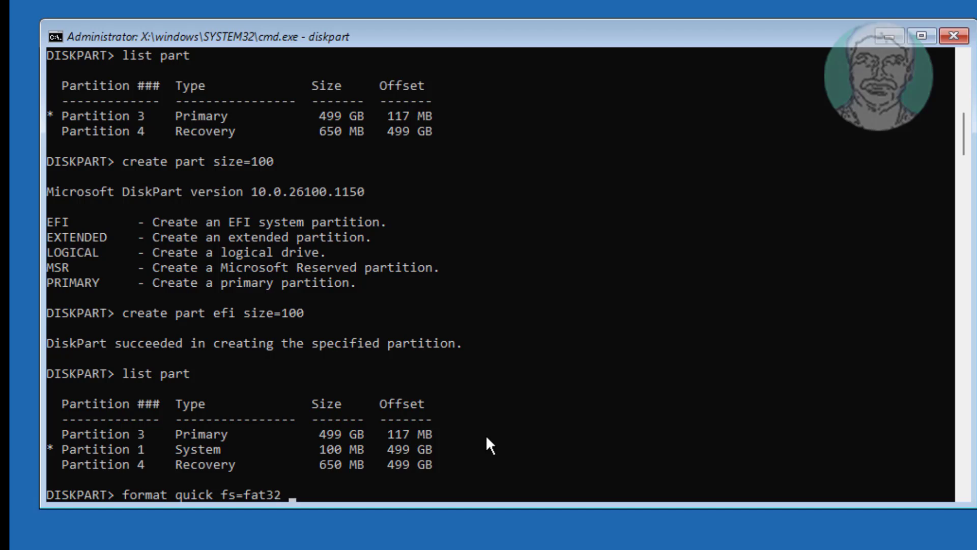
type("label=")
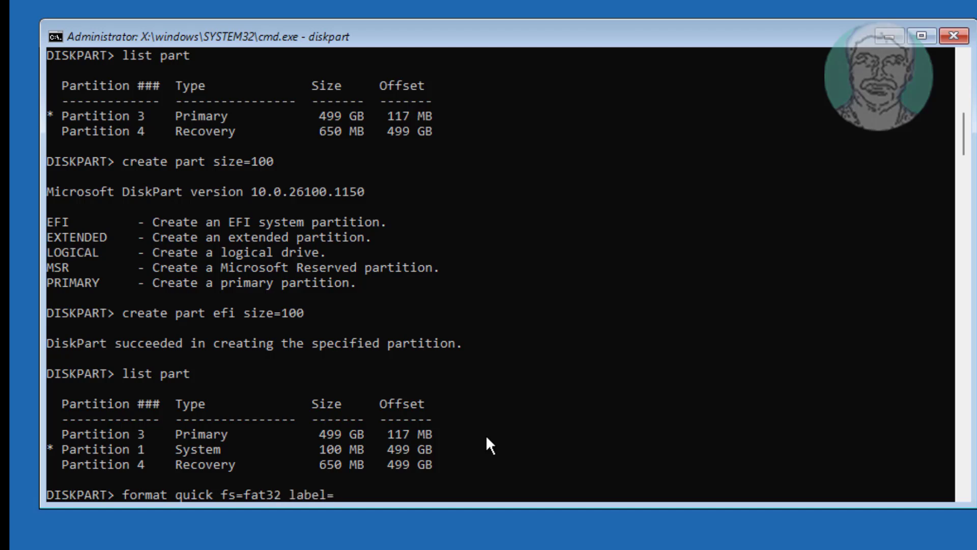
type("\"S")
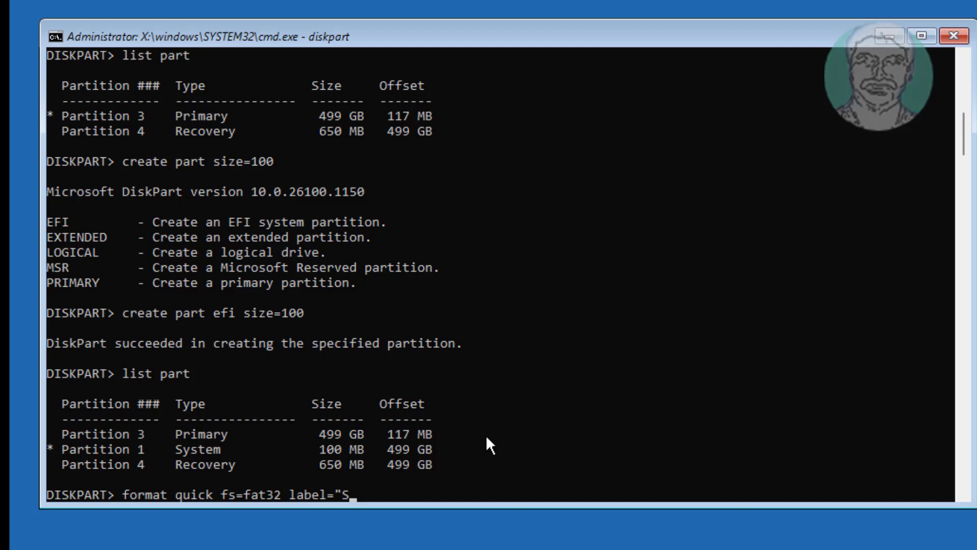
type("ystem\"")
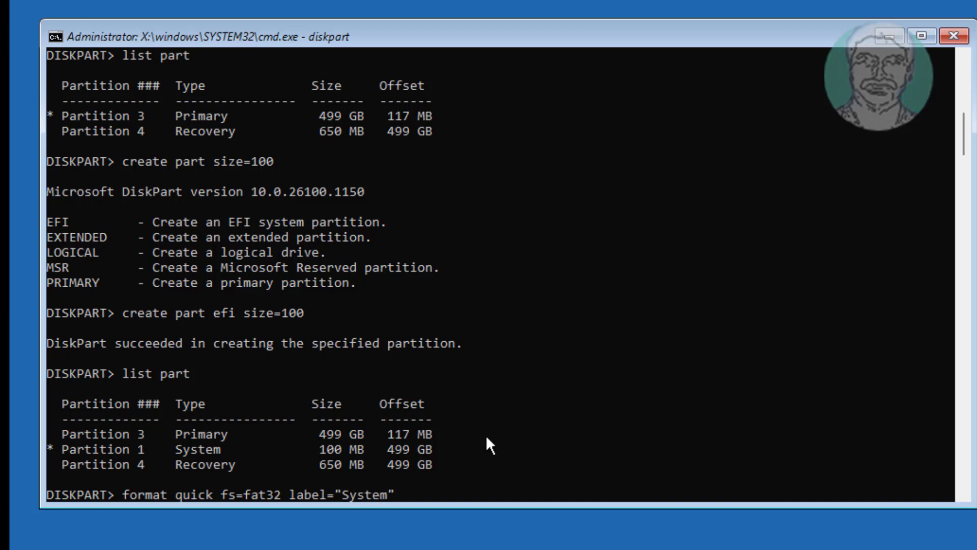
key("Return")
type("list part")
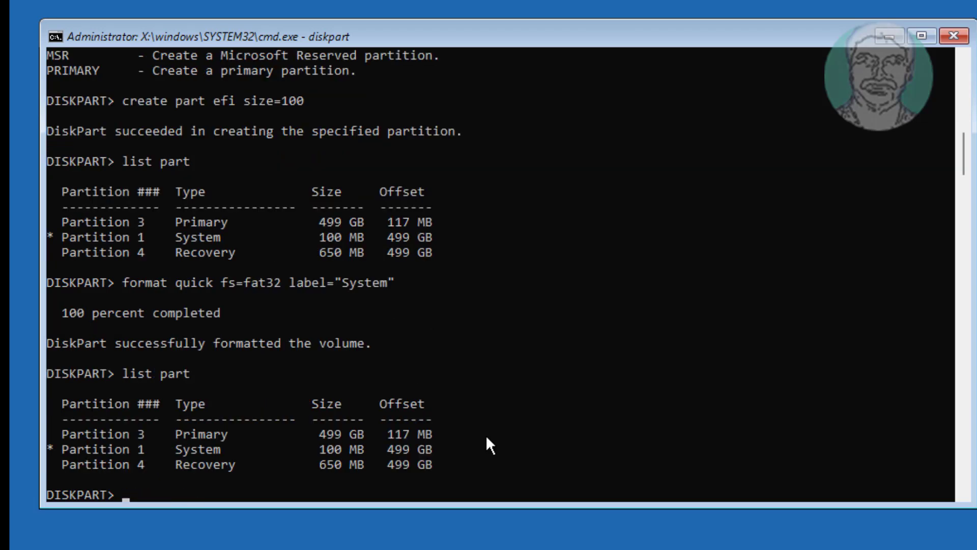
type("create")
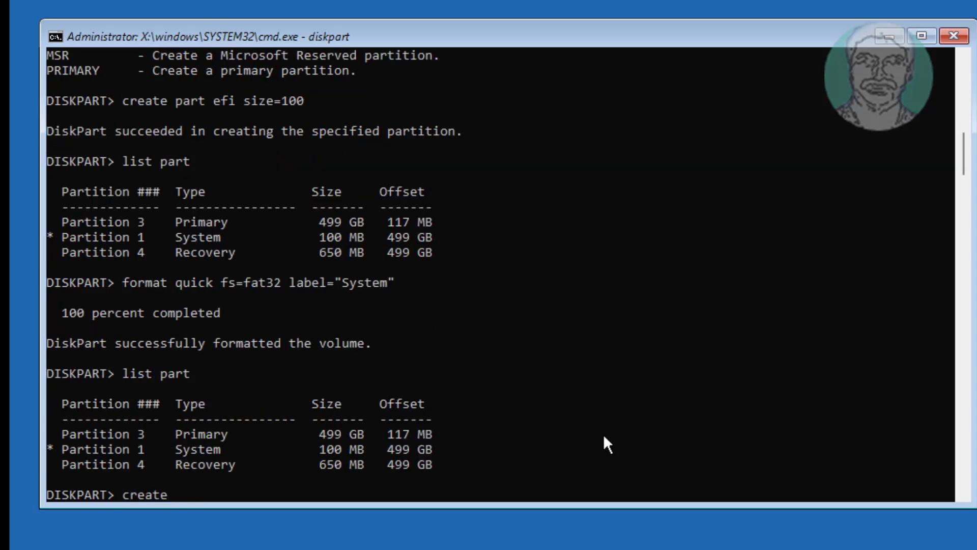
- Run create part msr size=16 and list partitions to confirm the Reserved partition
type("part msr size=")
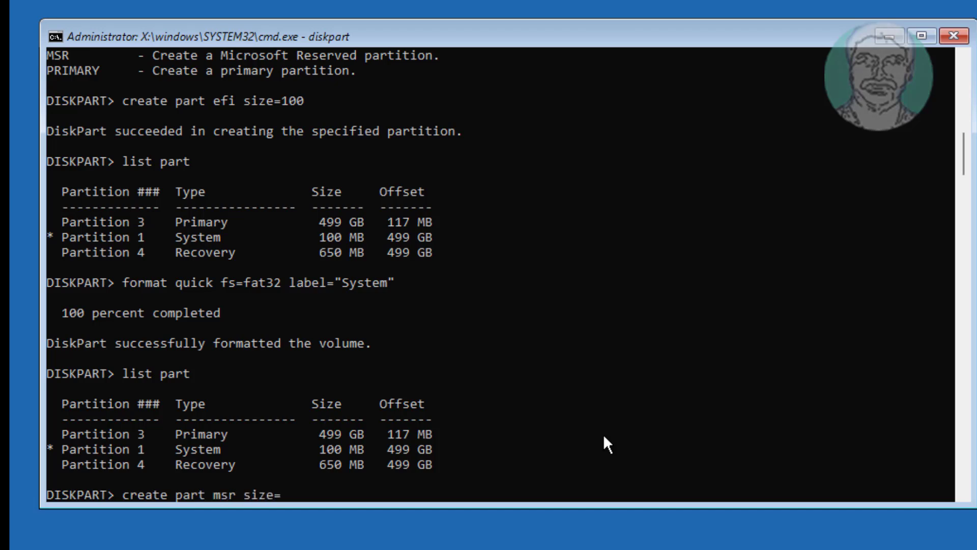
key("Return")
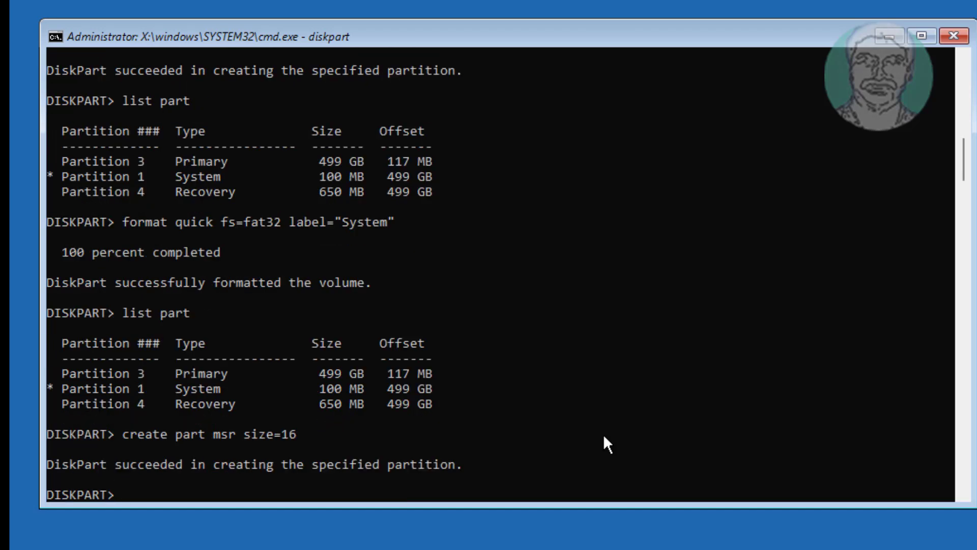
type("list part")
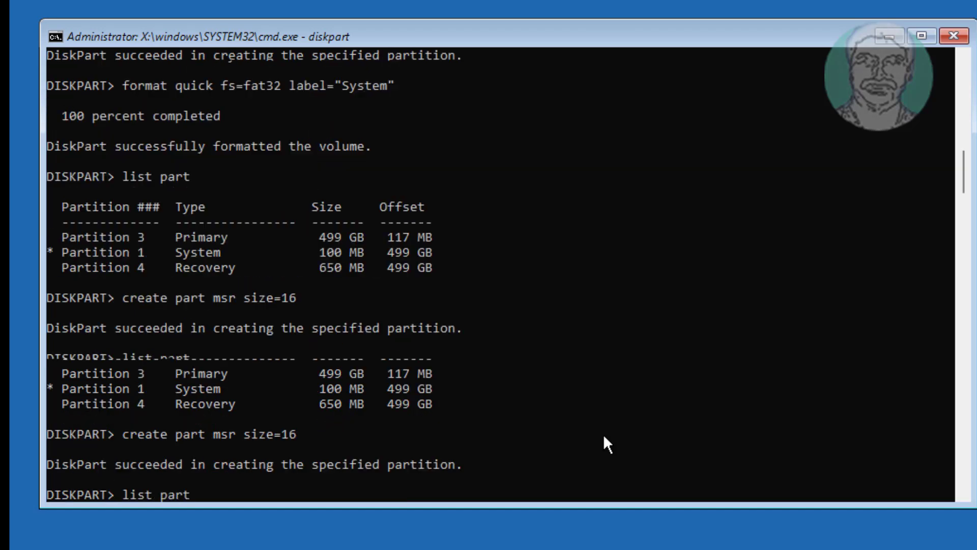
key("Return")
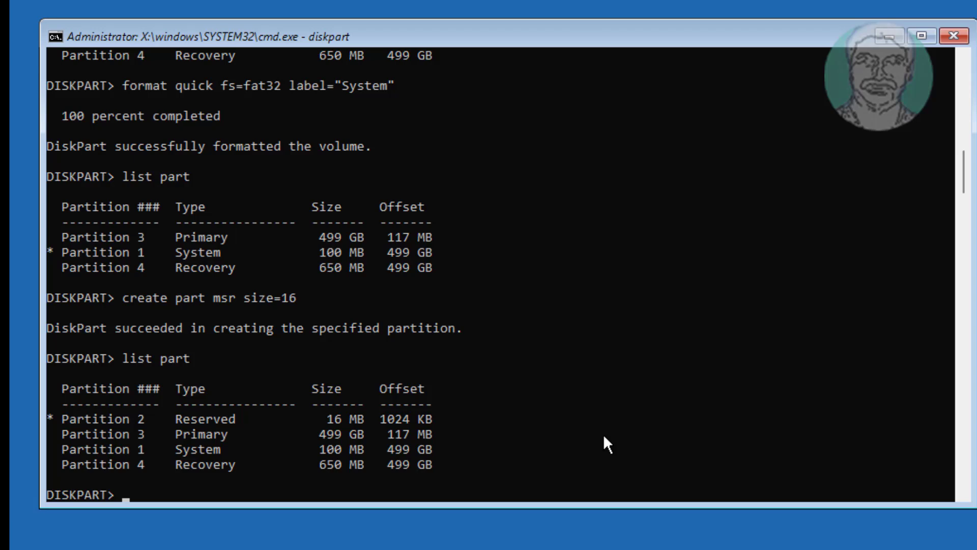
mouse_move(59, 443)
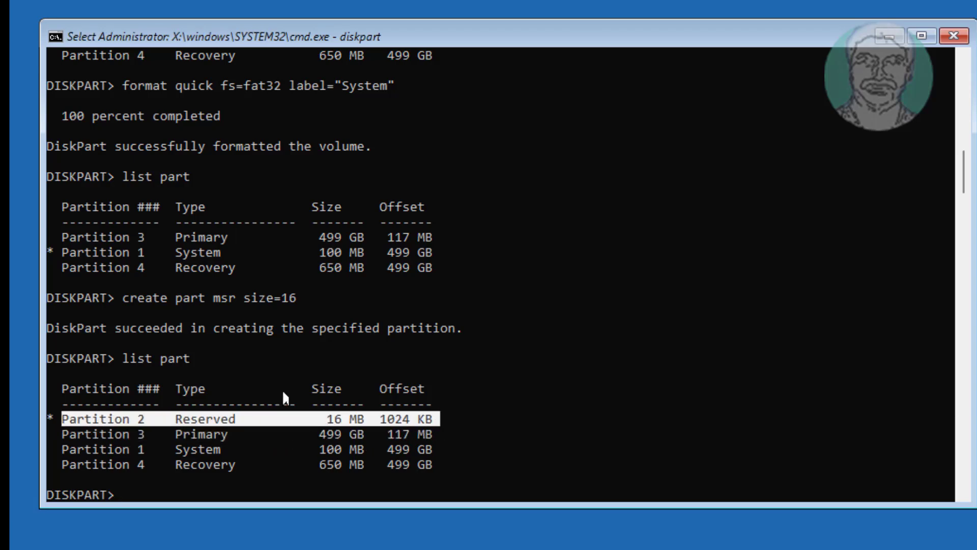
mouse_move(611, 447)
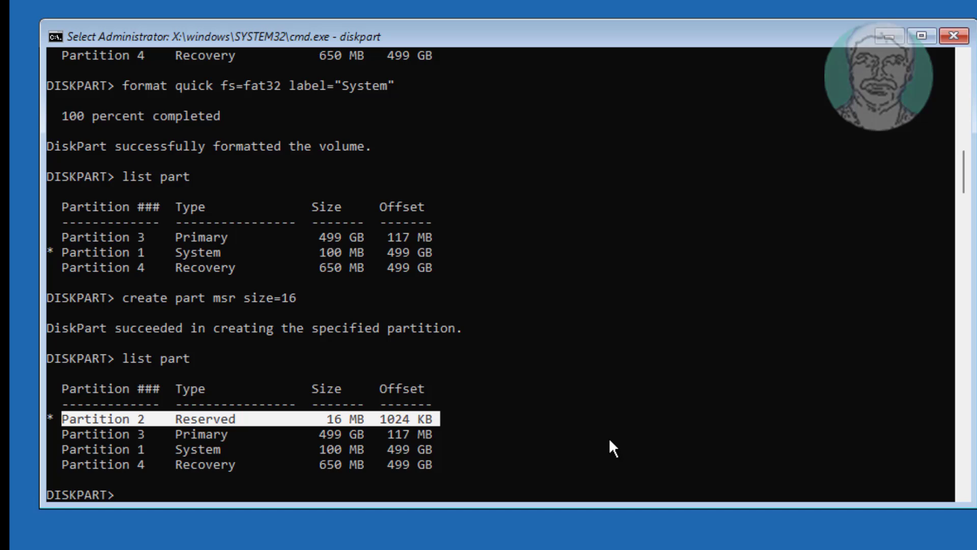
mouse_move(608, 445)
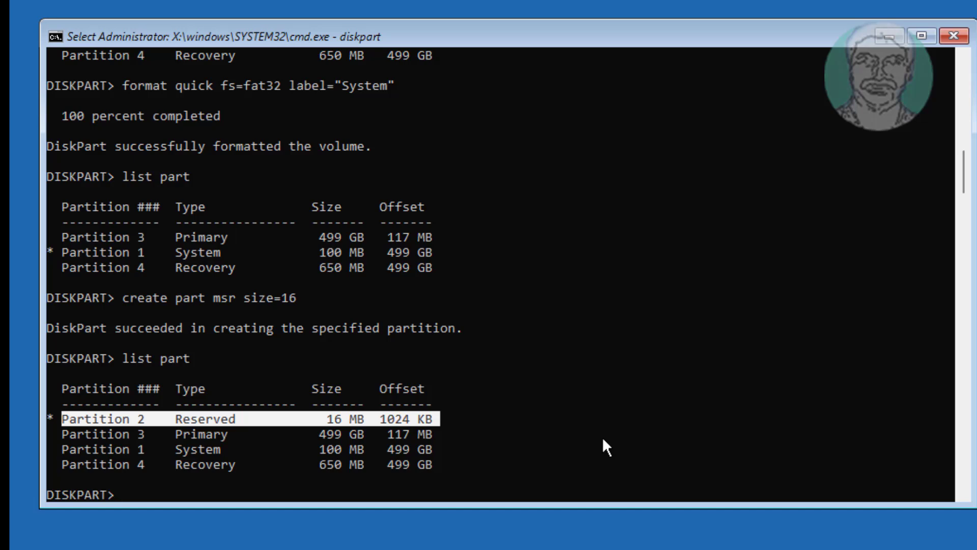
- List volumes, select volume 3 and assign it drive letter P
type("list vol")
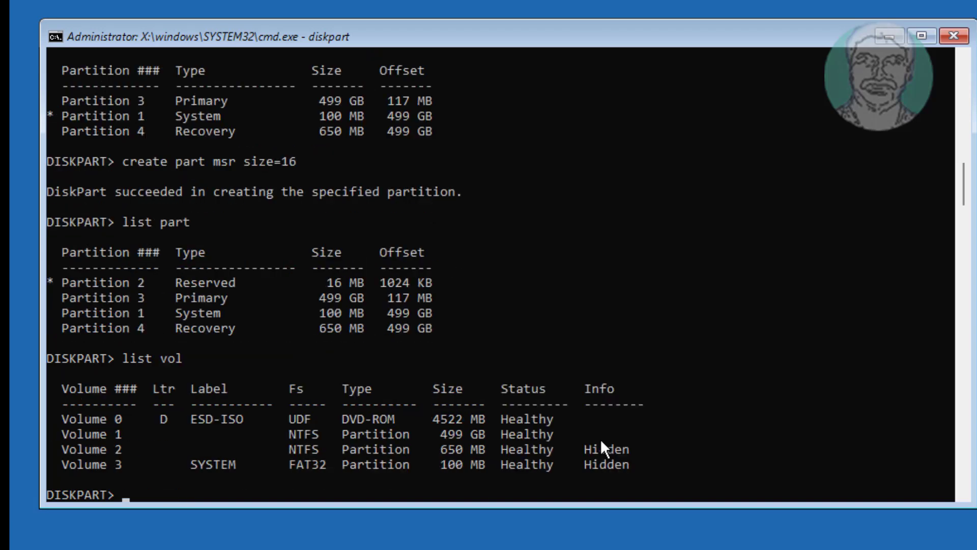
mouse_move(121, 475)
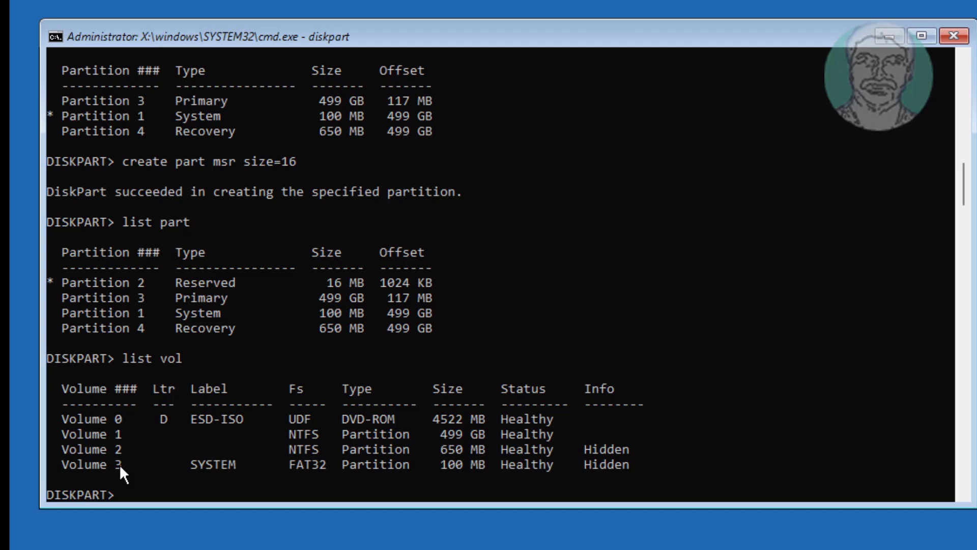
mouse_move(177, 471)
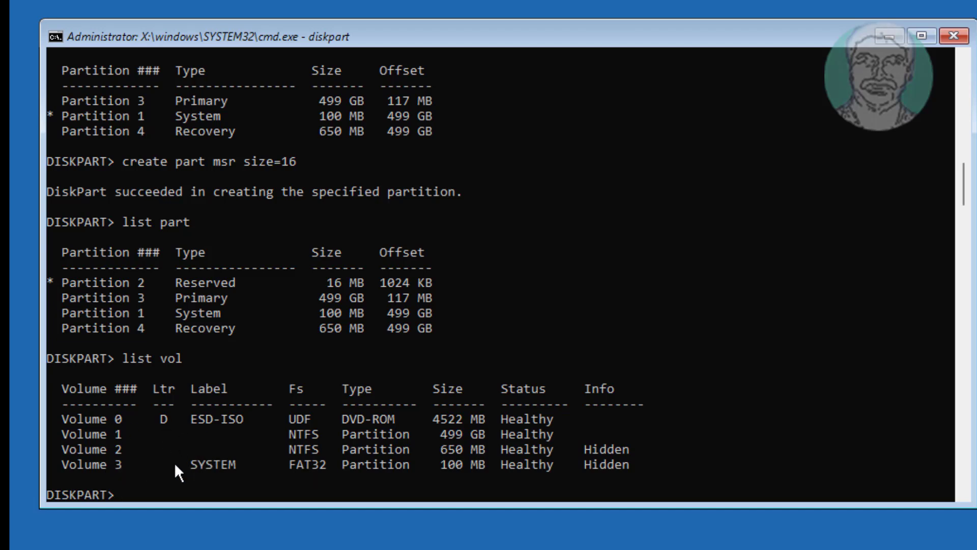
mouse_move(831, 414)
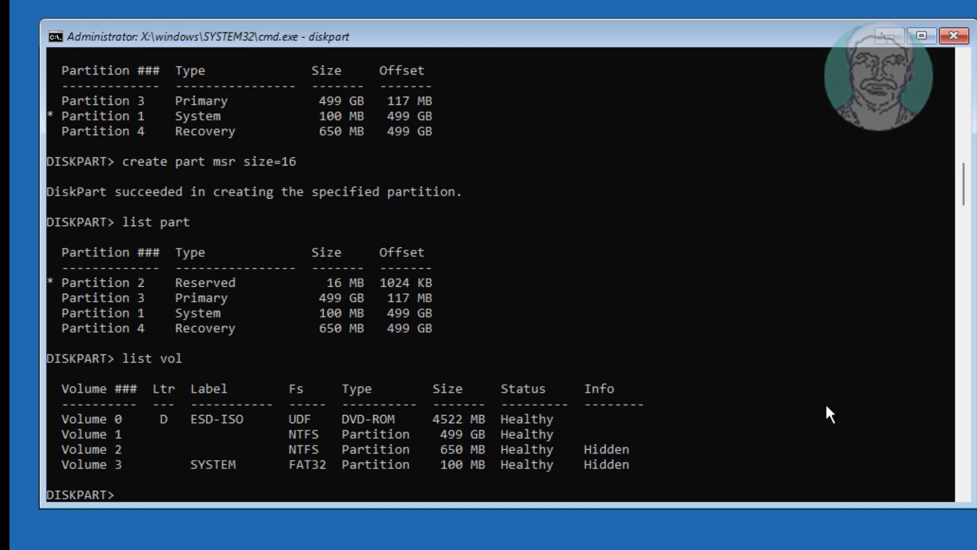
type("sel vol 3")
type("a")
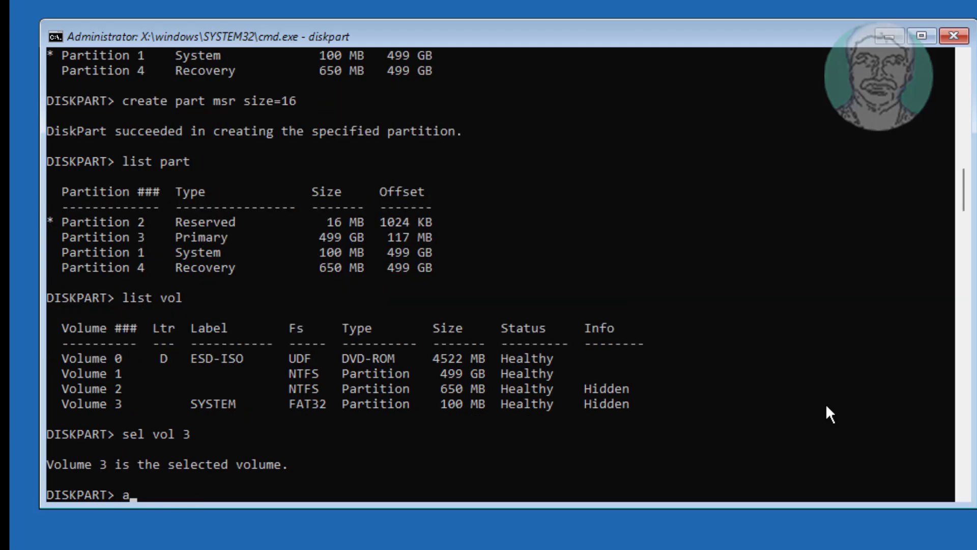
type("ssign l")
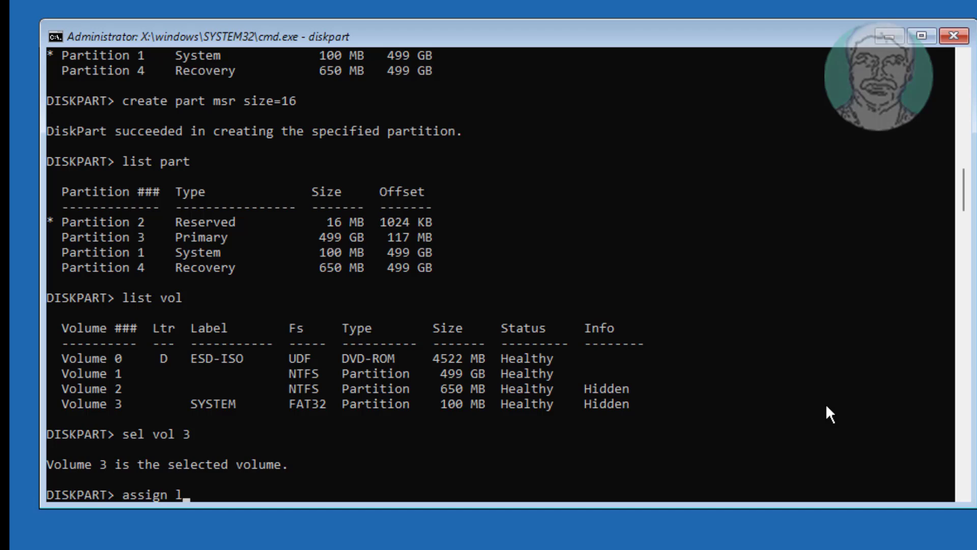
type("etter")
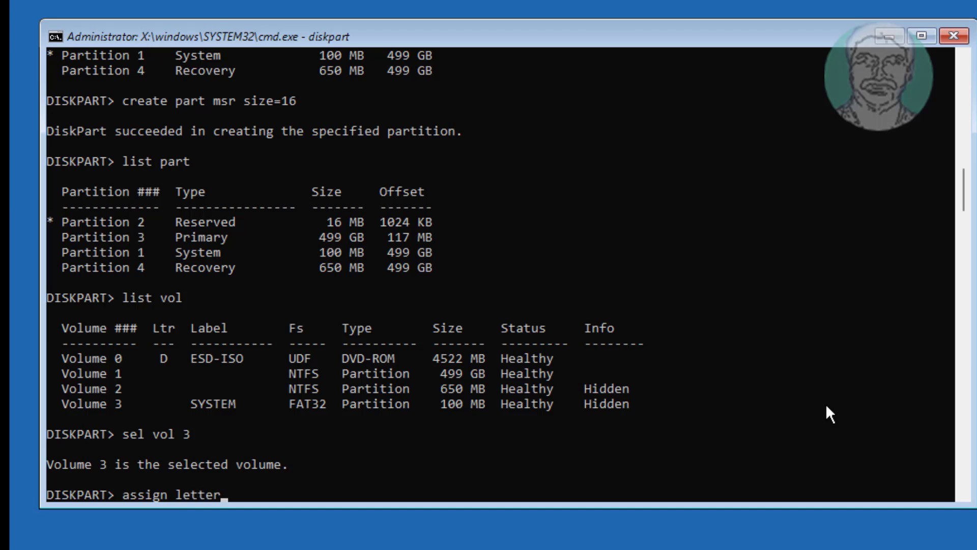
type("=p")
type("list vol")
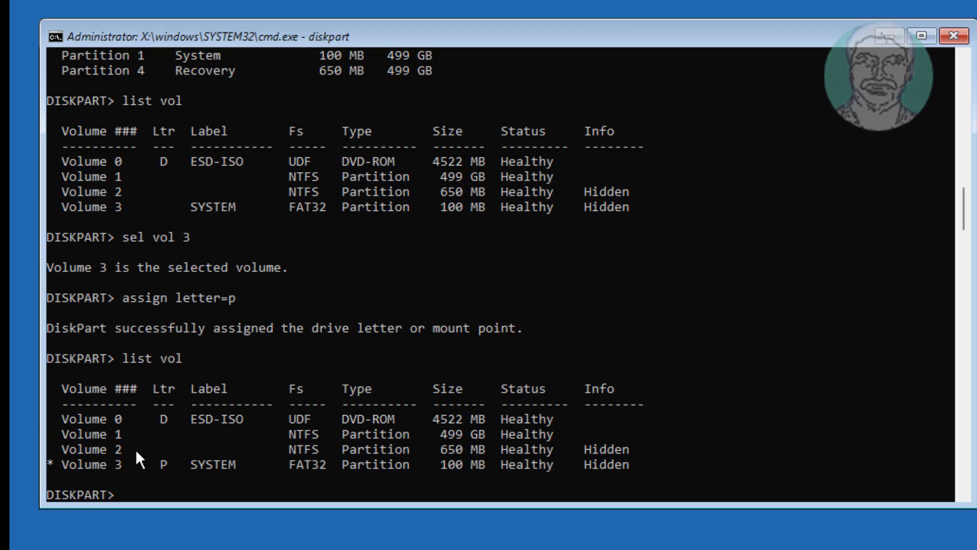
mouse_move(436, 432)
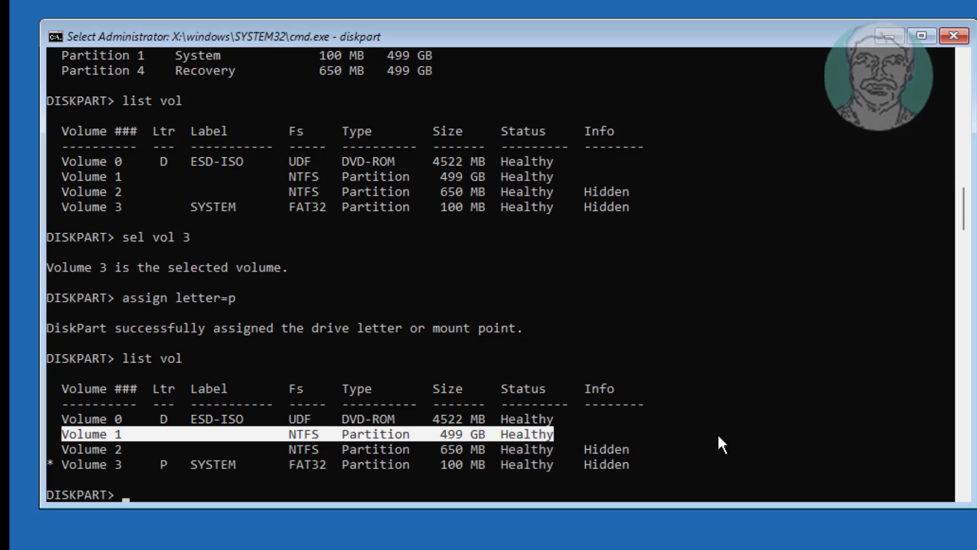
- Select volume 1, assign it drive letter C, list volumes and exit DiskPart
type("sel vol")
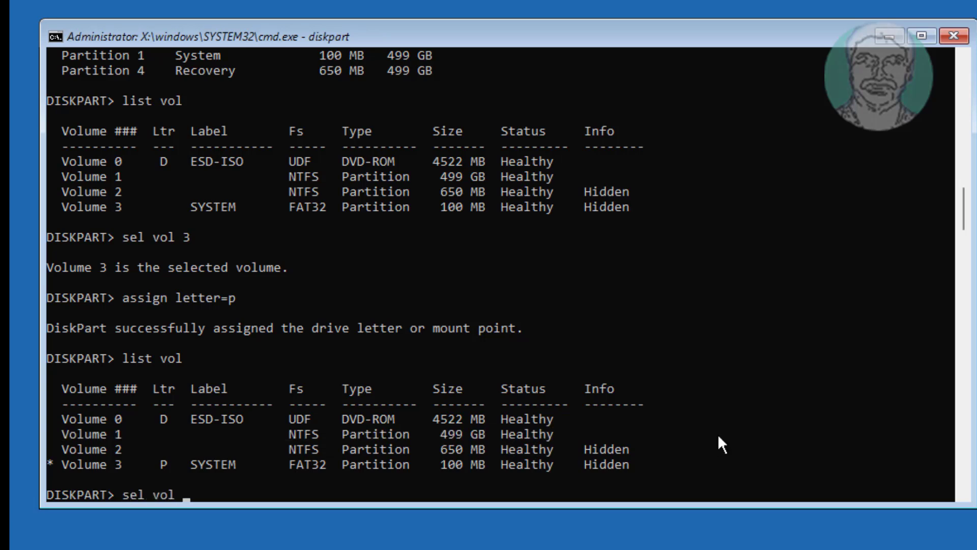
type("1")
type("assign")
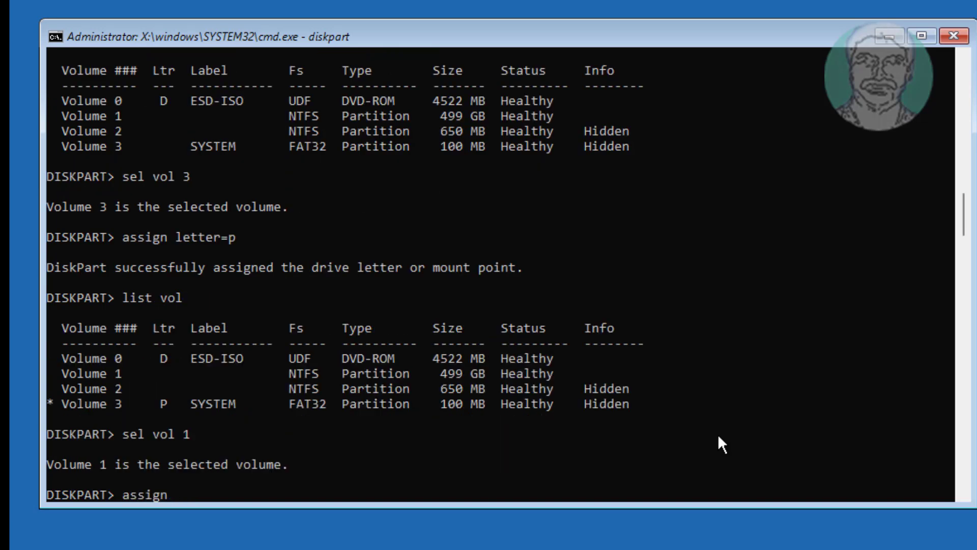
type("letter")
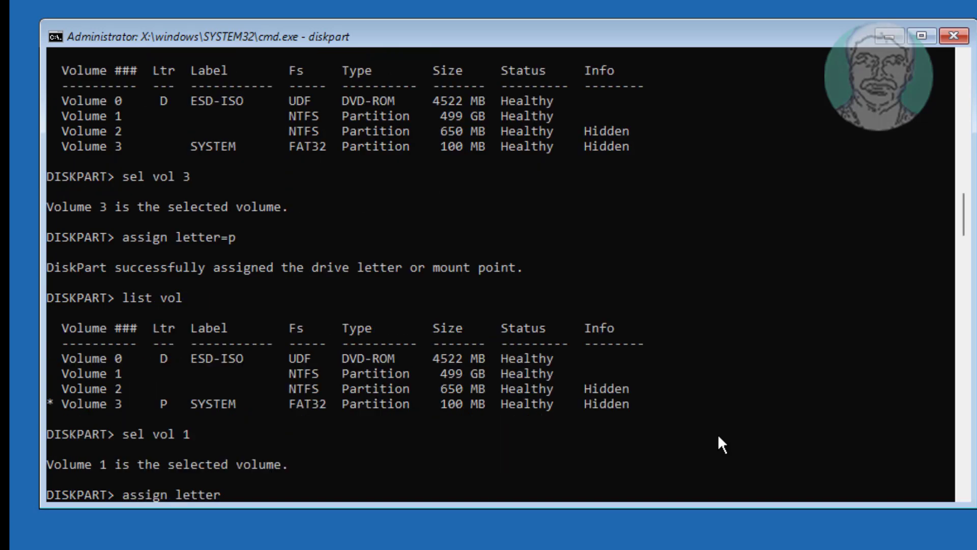
type("=c")
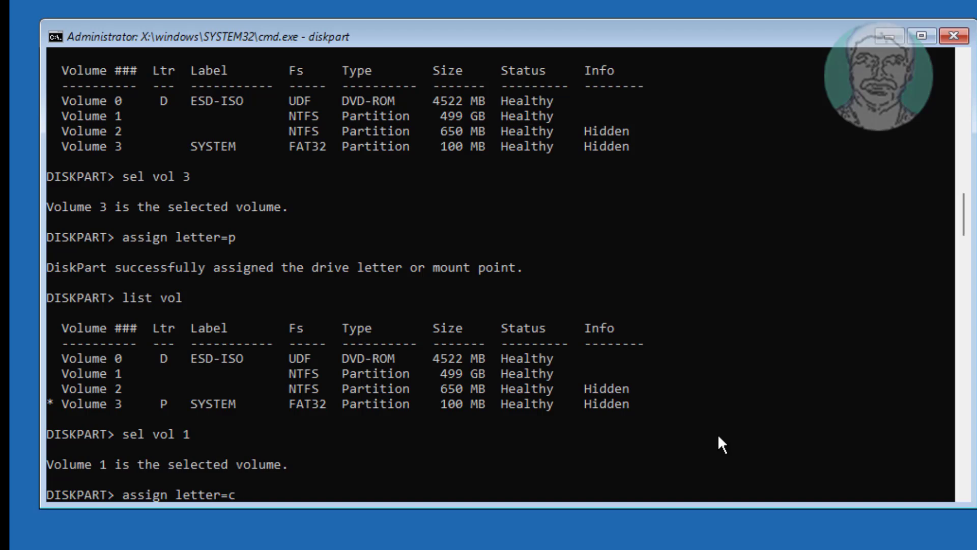
key("Return")
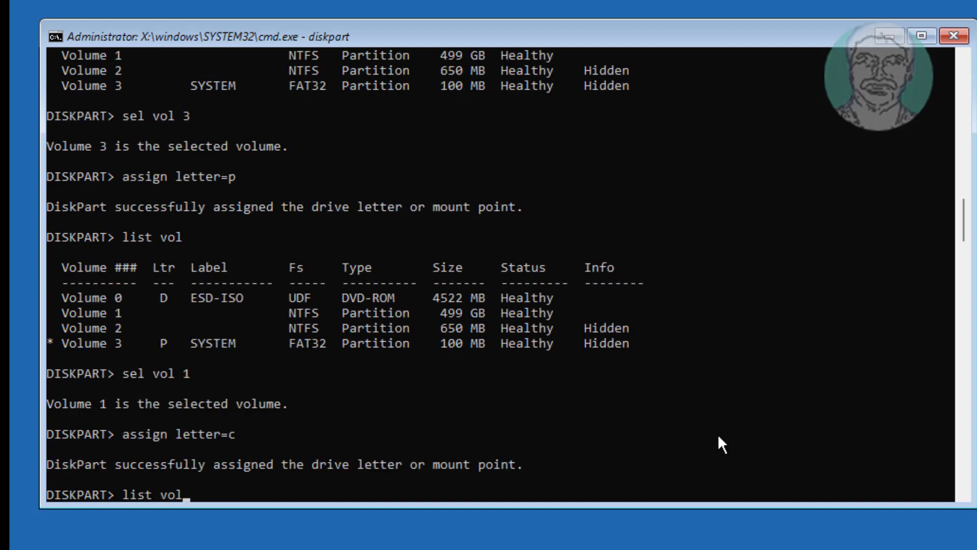
key("Return")
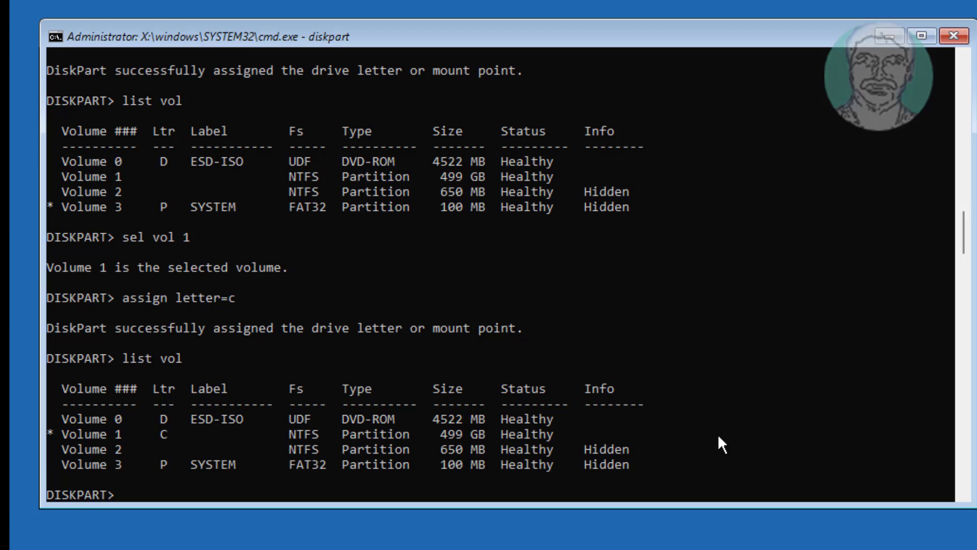
type("exit")
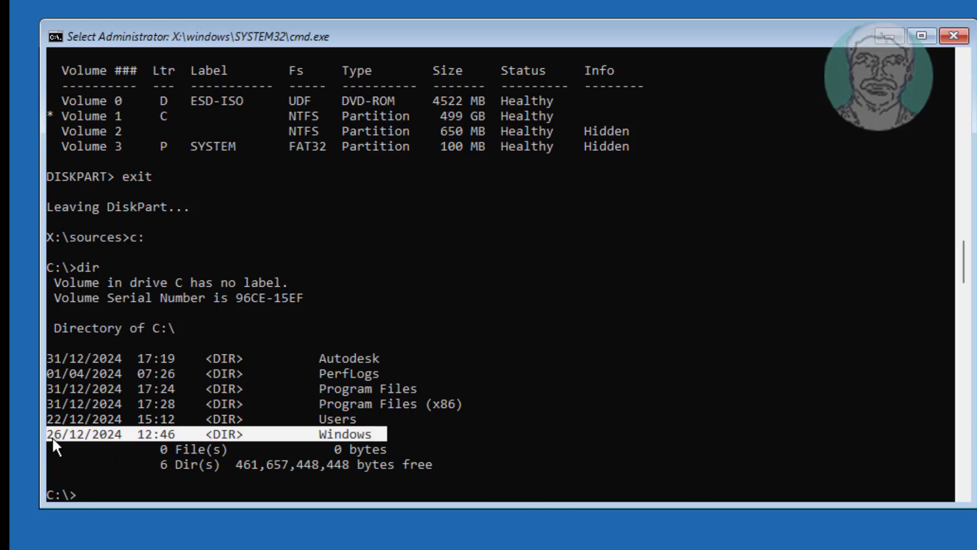
- From X:, run bcdboot c:\windows /s p: /f uefi to rebuild the UEFI boot files
type("x:")
type("bcd")
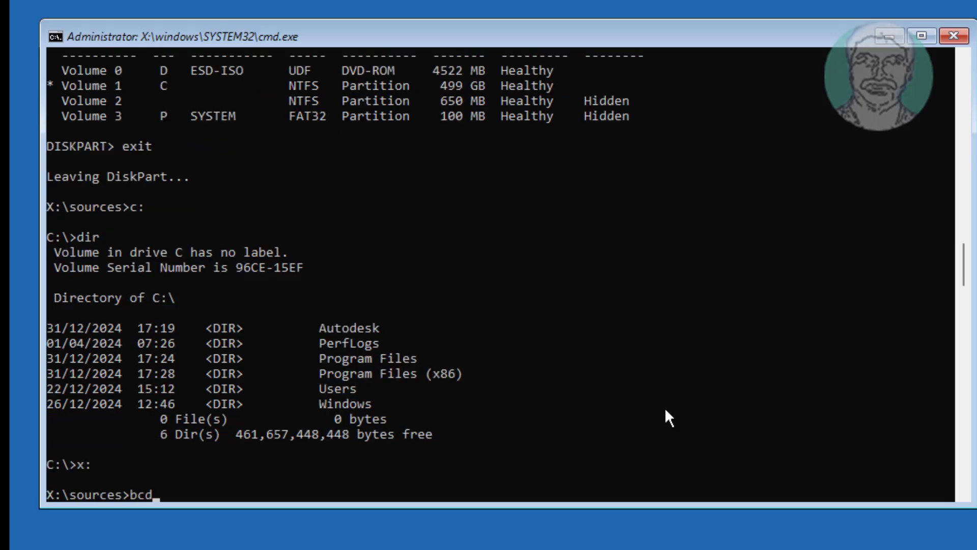
type("boot")
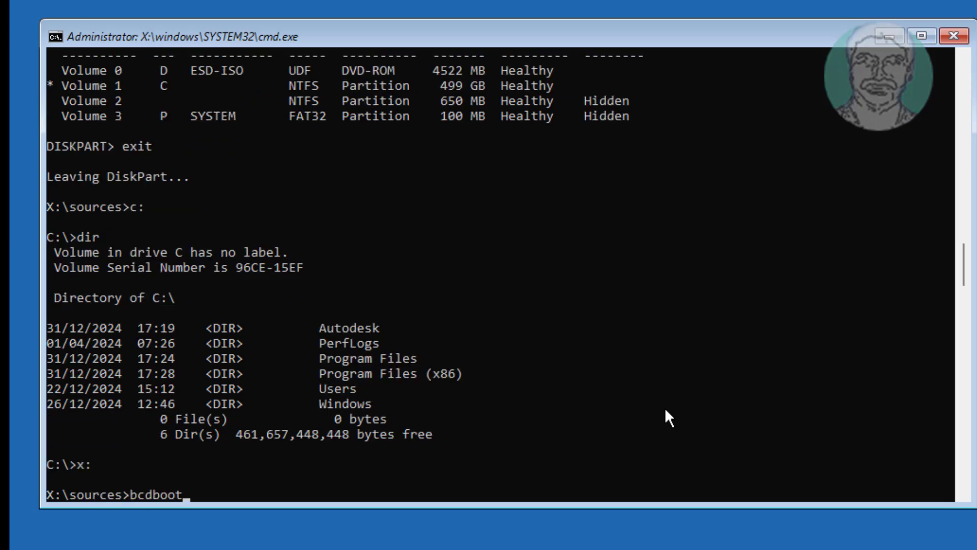
type("c:")
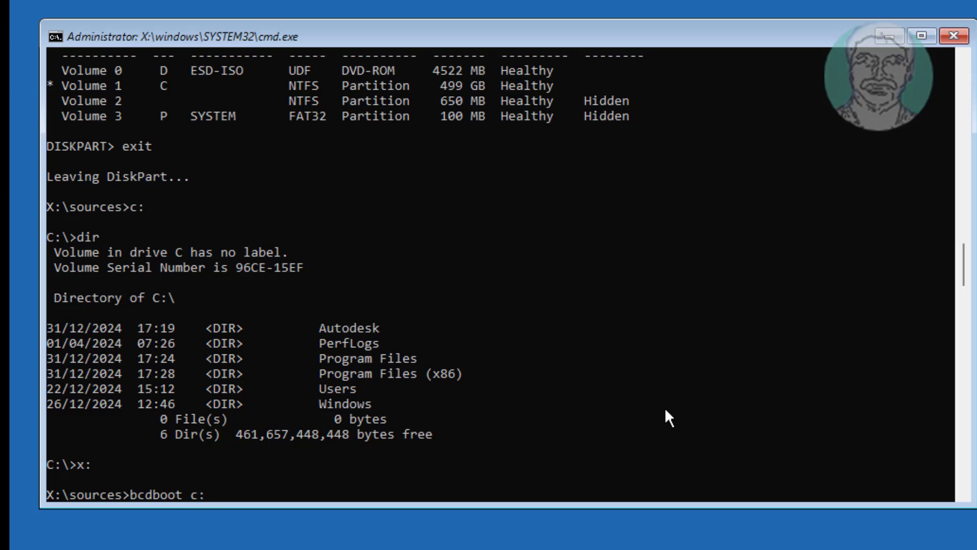
type("\\windows")
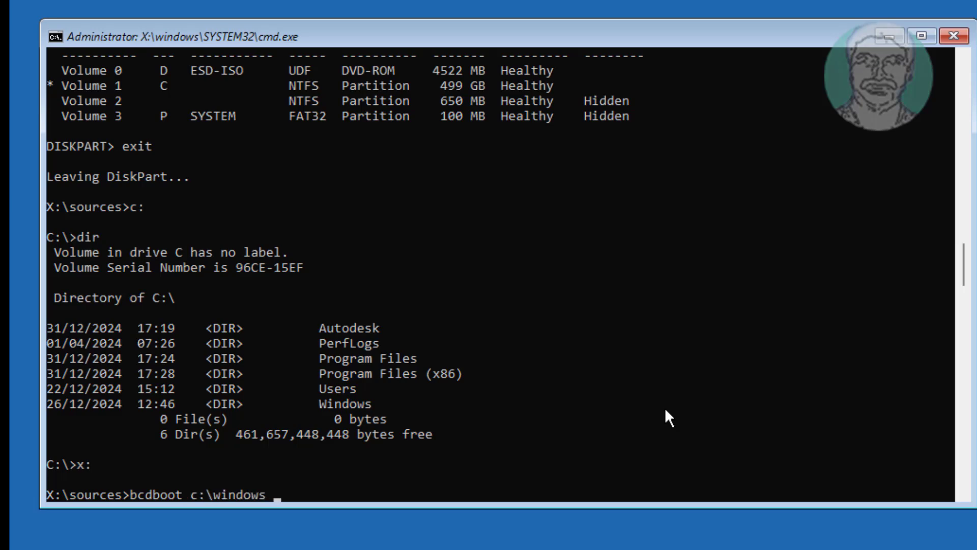
type("/s p:")
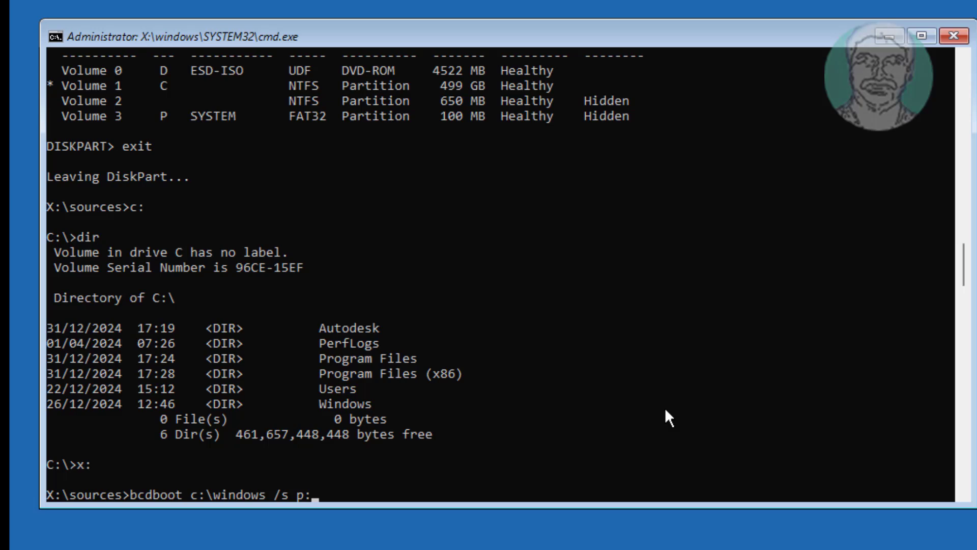
type("/f")
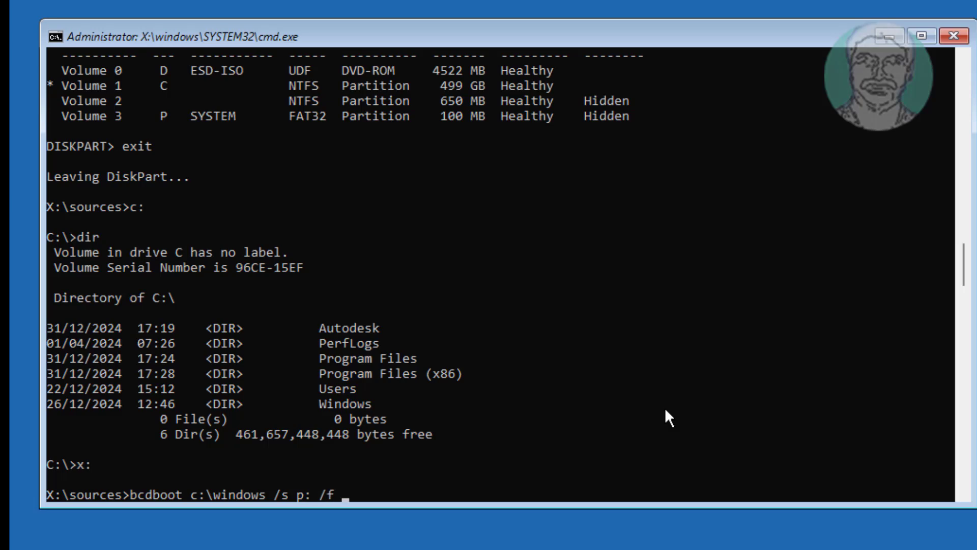
type("uefi")
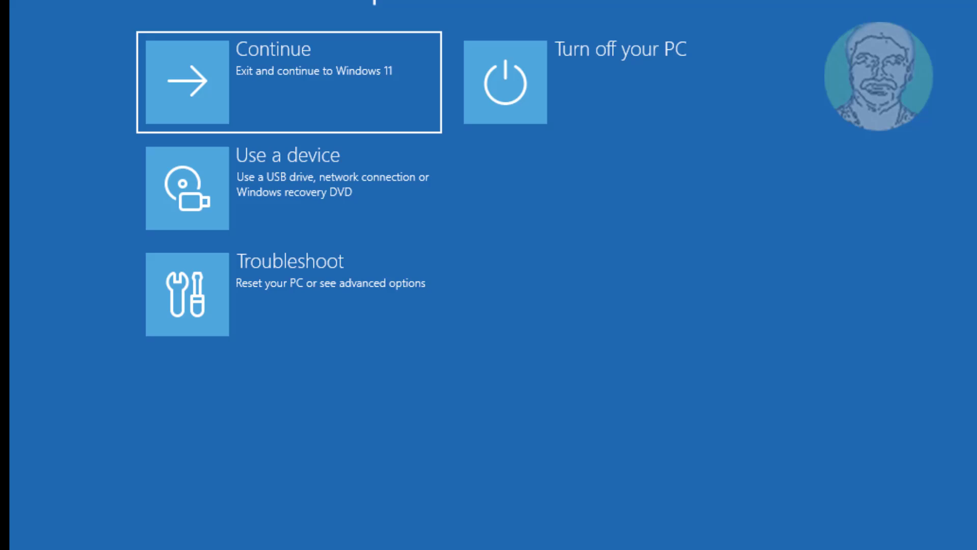
- Choose Continue to exit recovery and boot into Windows 11
left_click(288, 82)
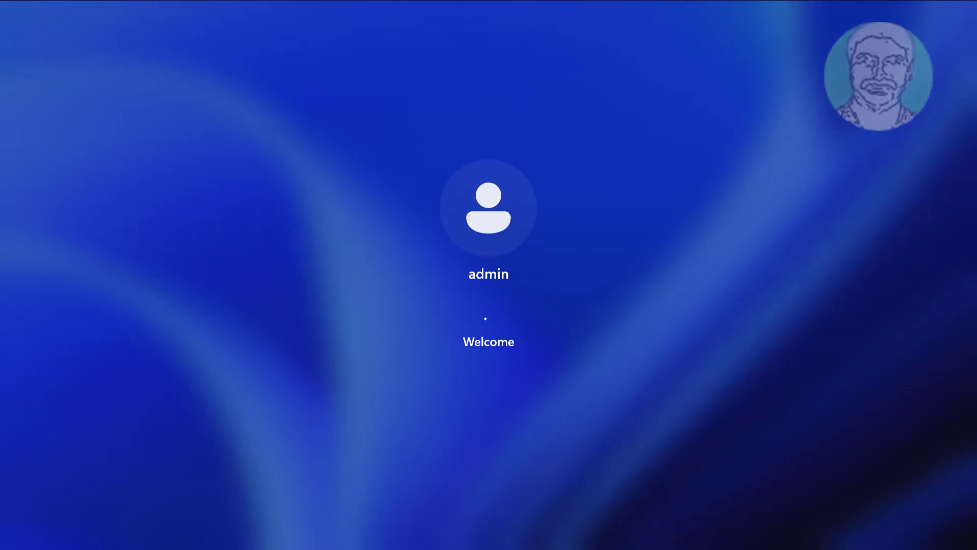